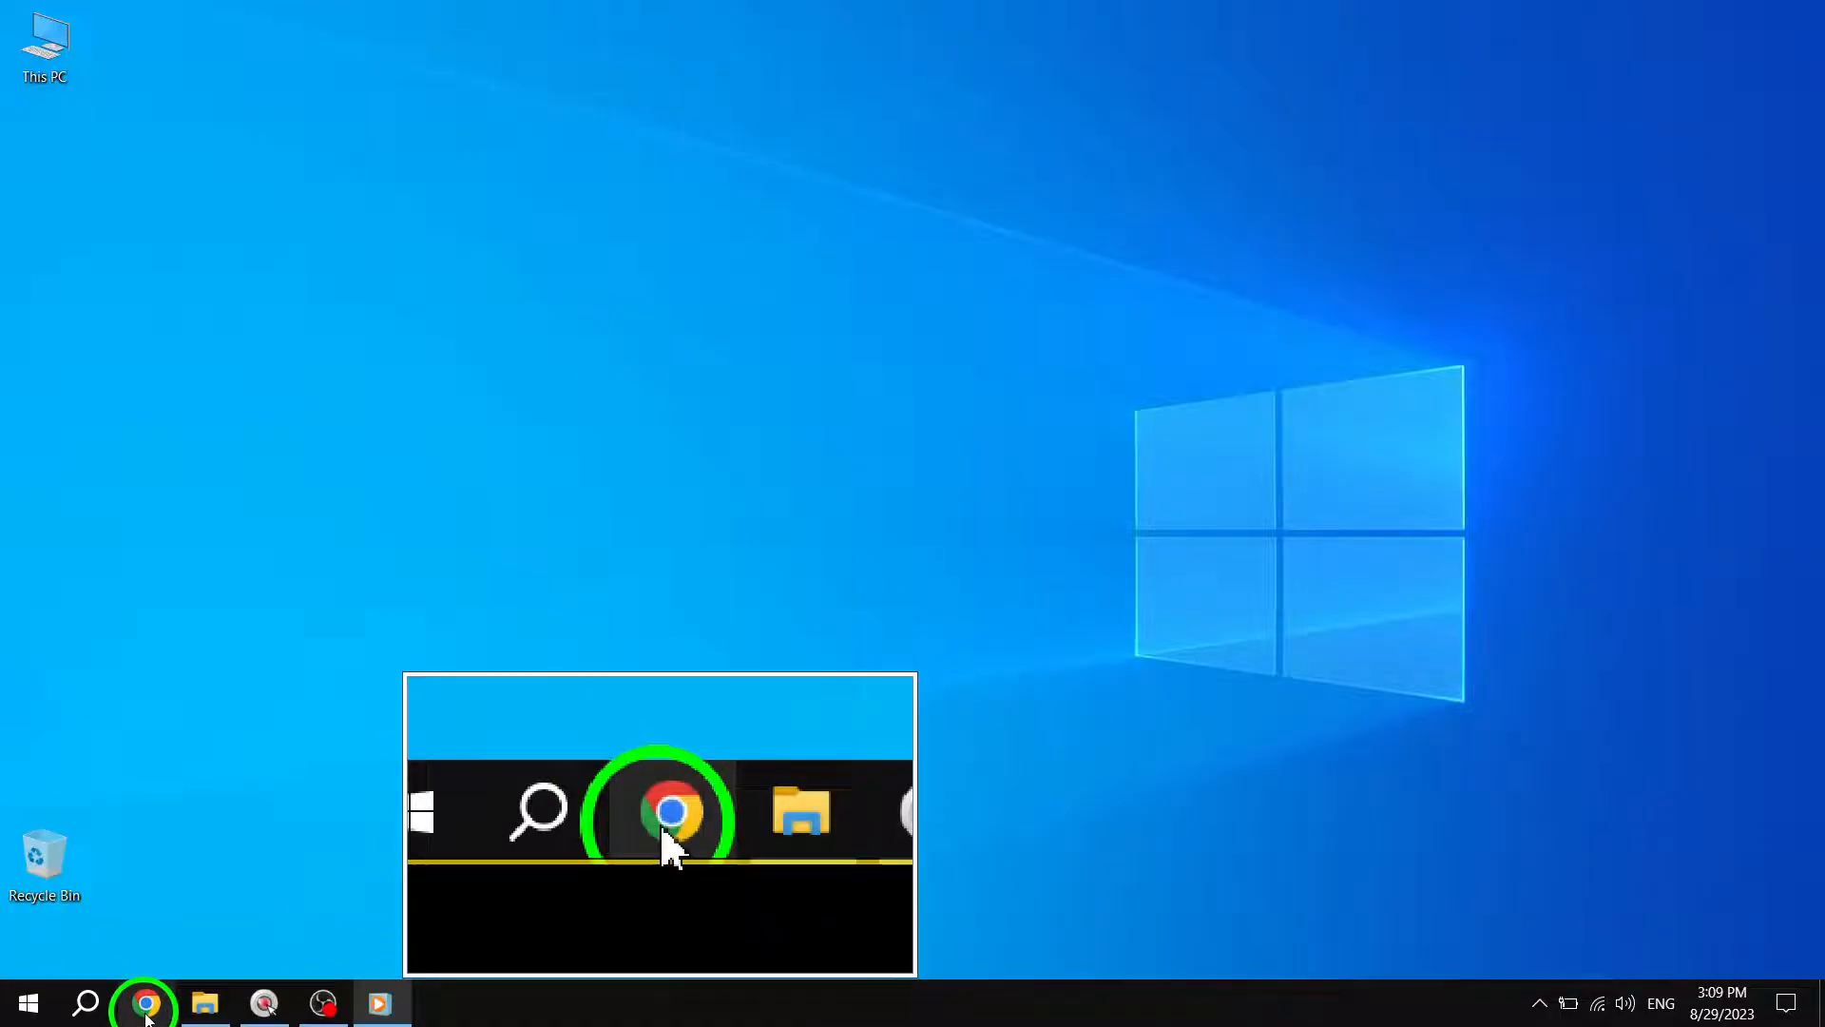
Launch Google Chrome from the taskbar to a new tab with the Google start page.
{"action": "left_click", "coordinate": [145, 1004]}
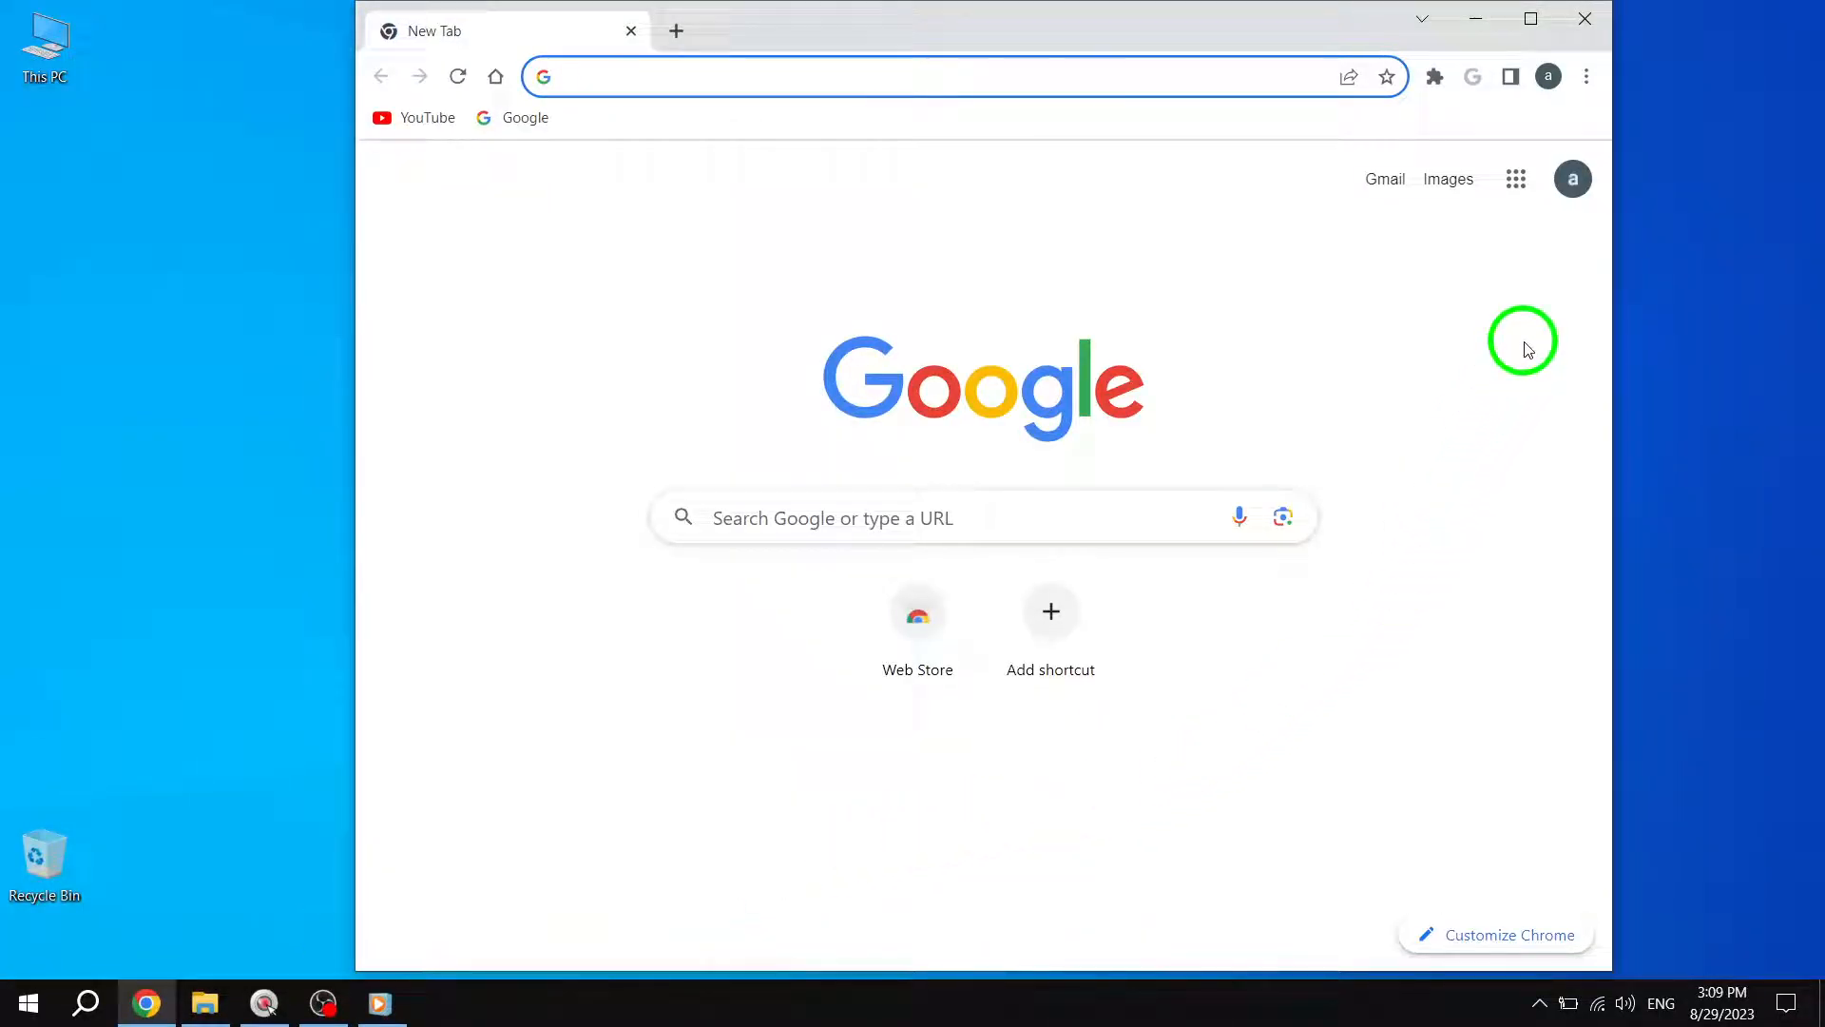
Reach Chrome's System settings showing hardware acceleration on and background apps off.
{"action": "left_click", "coordinate": [1585, 76]}
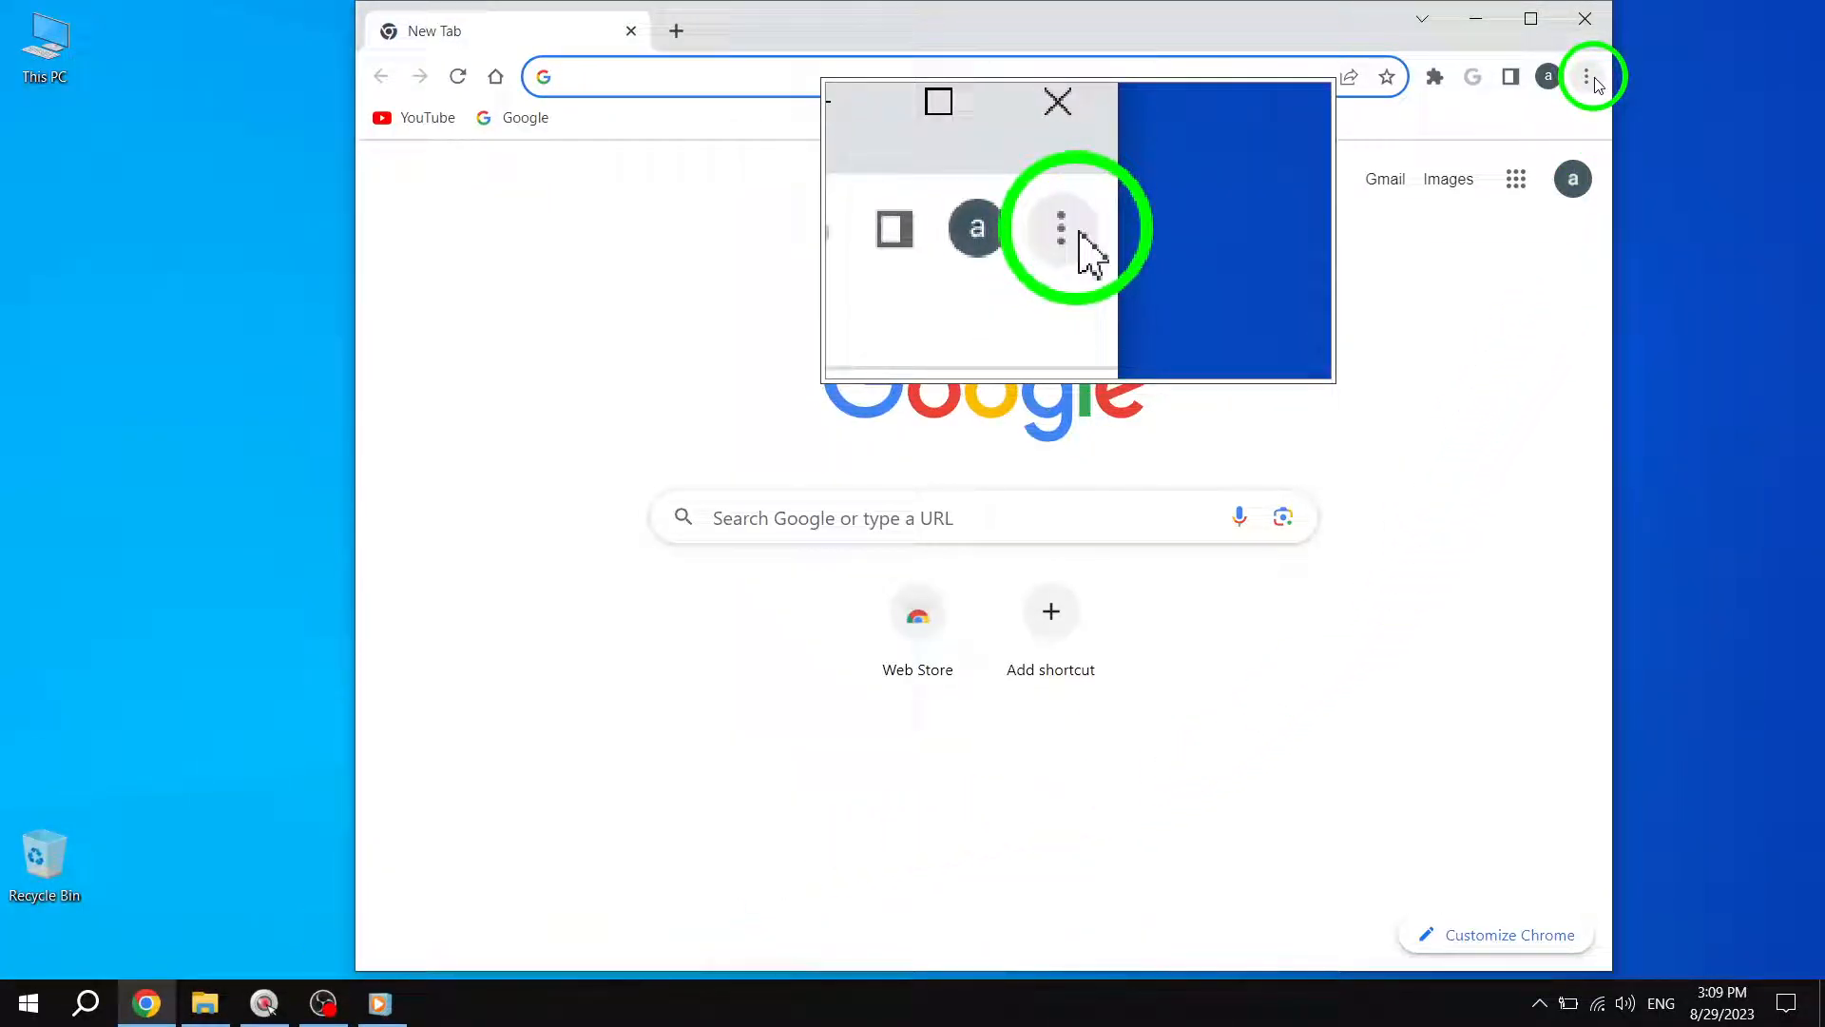
{"action": "left_click", "coordinate": [1586, 76]}
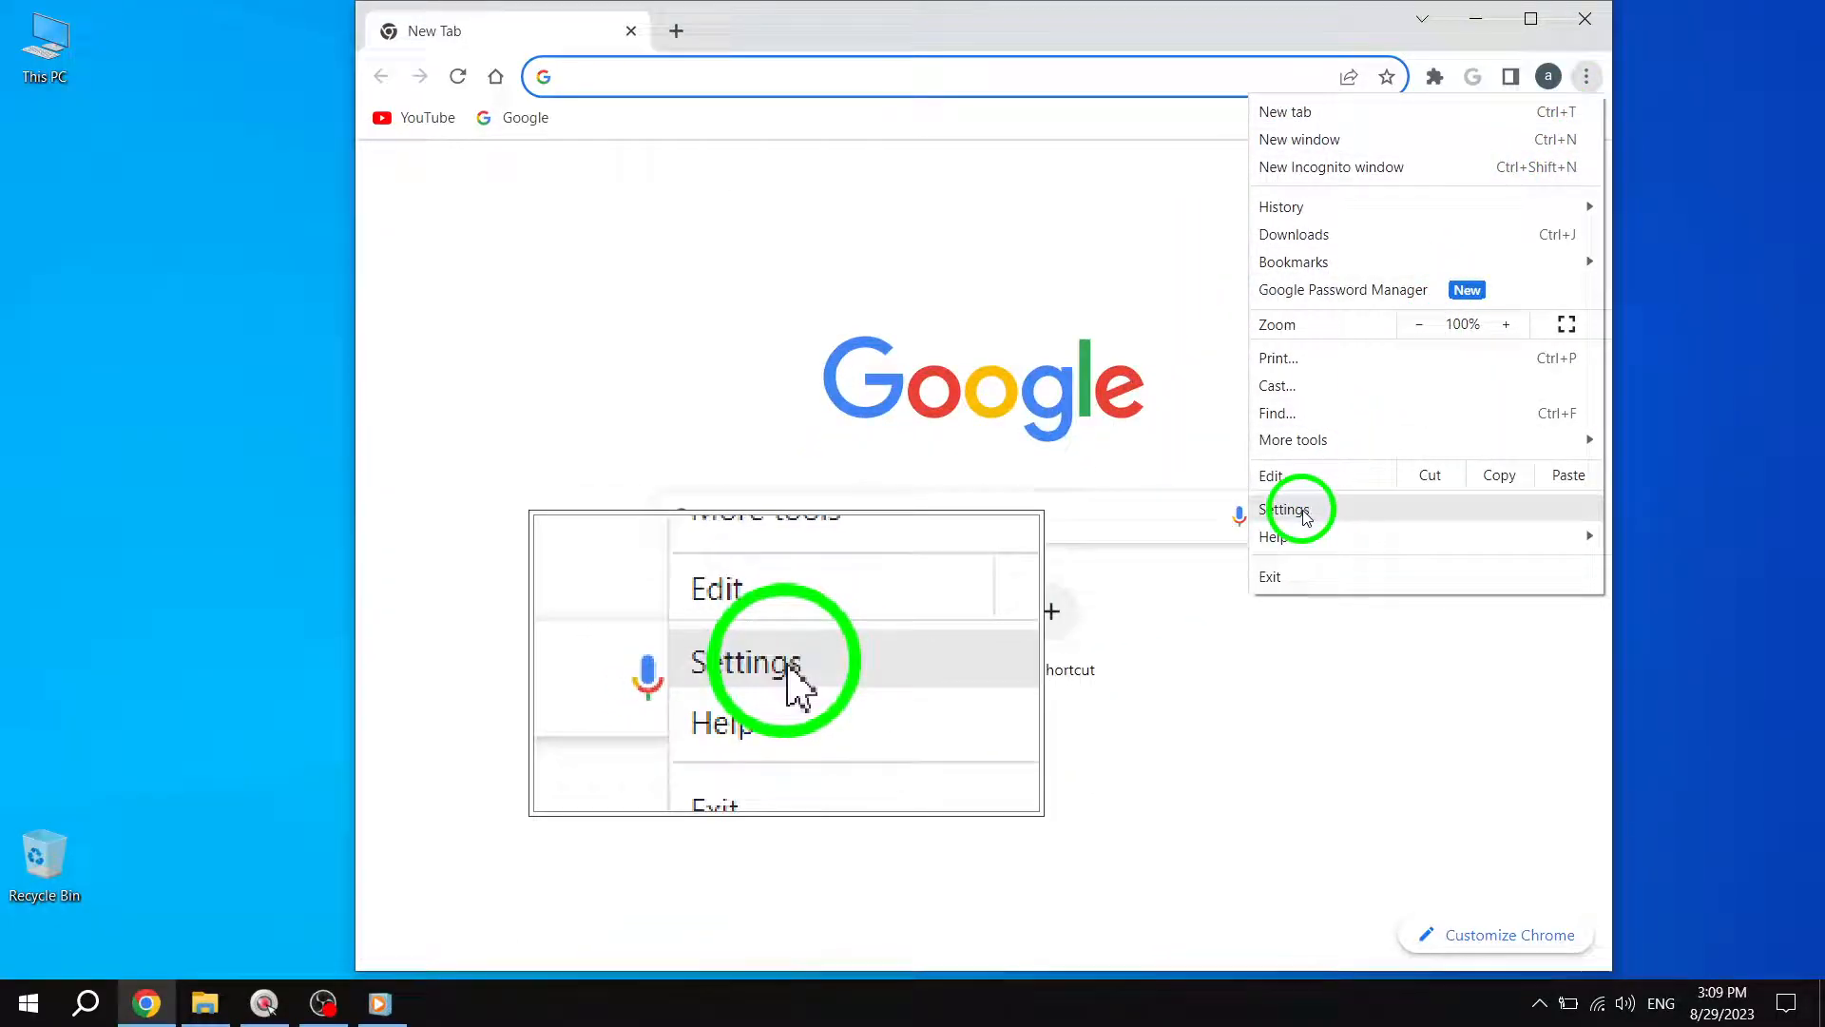
{"action": "left_click", "coordinate": [1289, 510]}
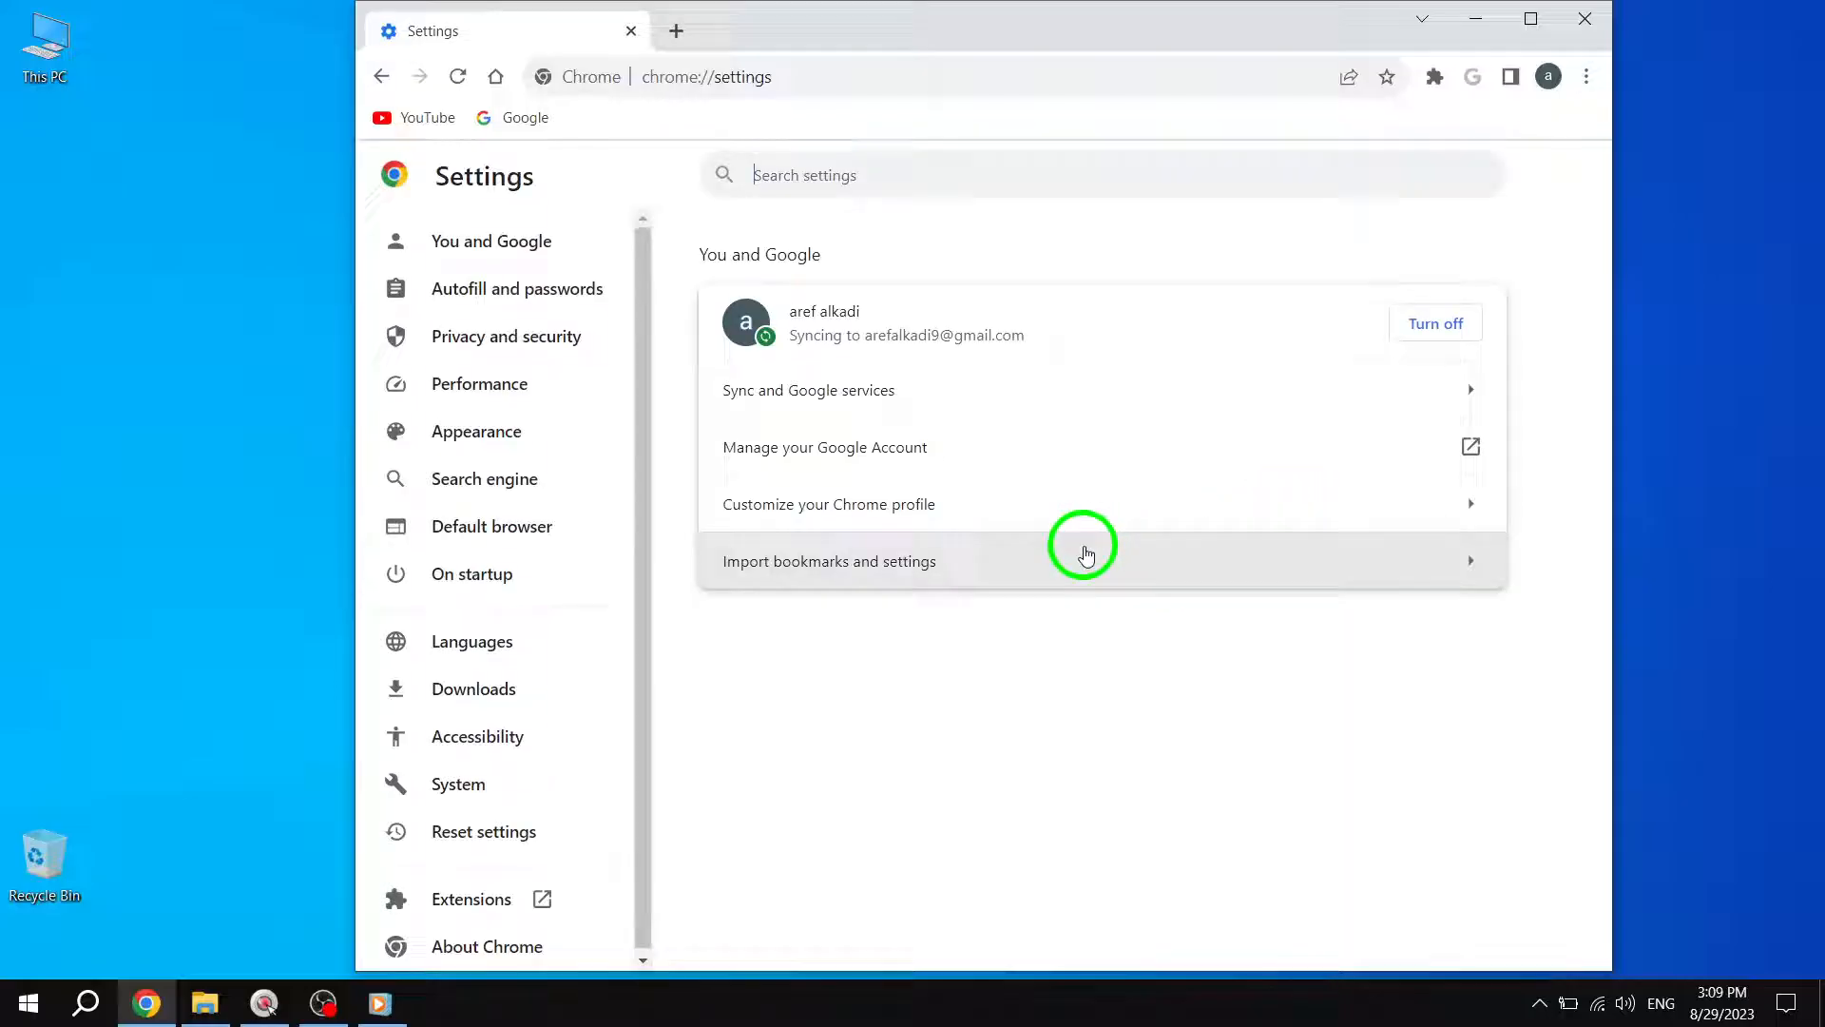
{"action": "mouse_move", "coordinate": [447, 806]}
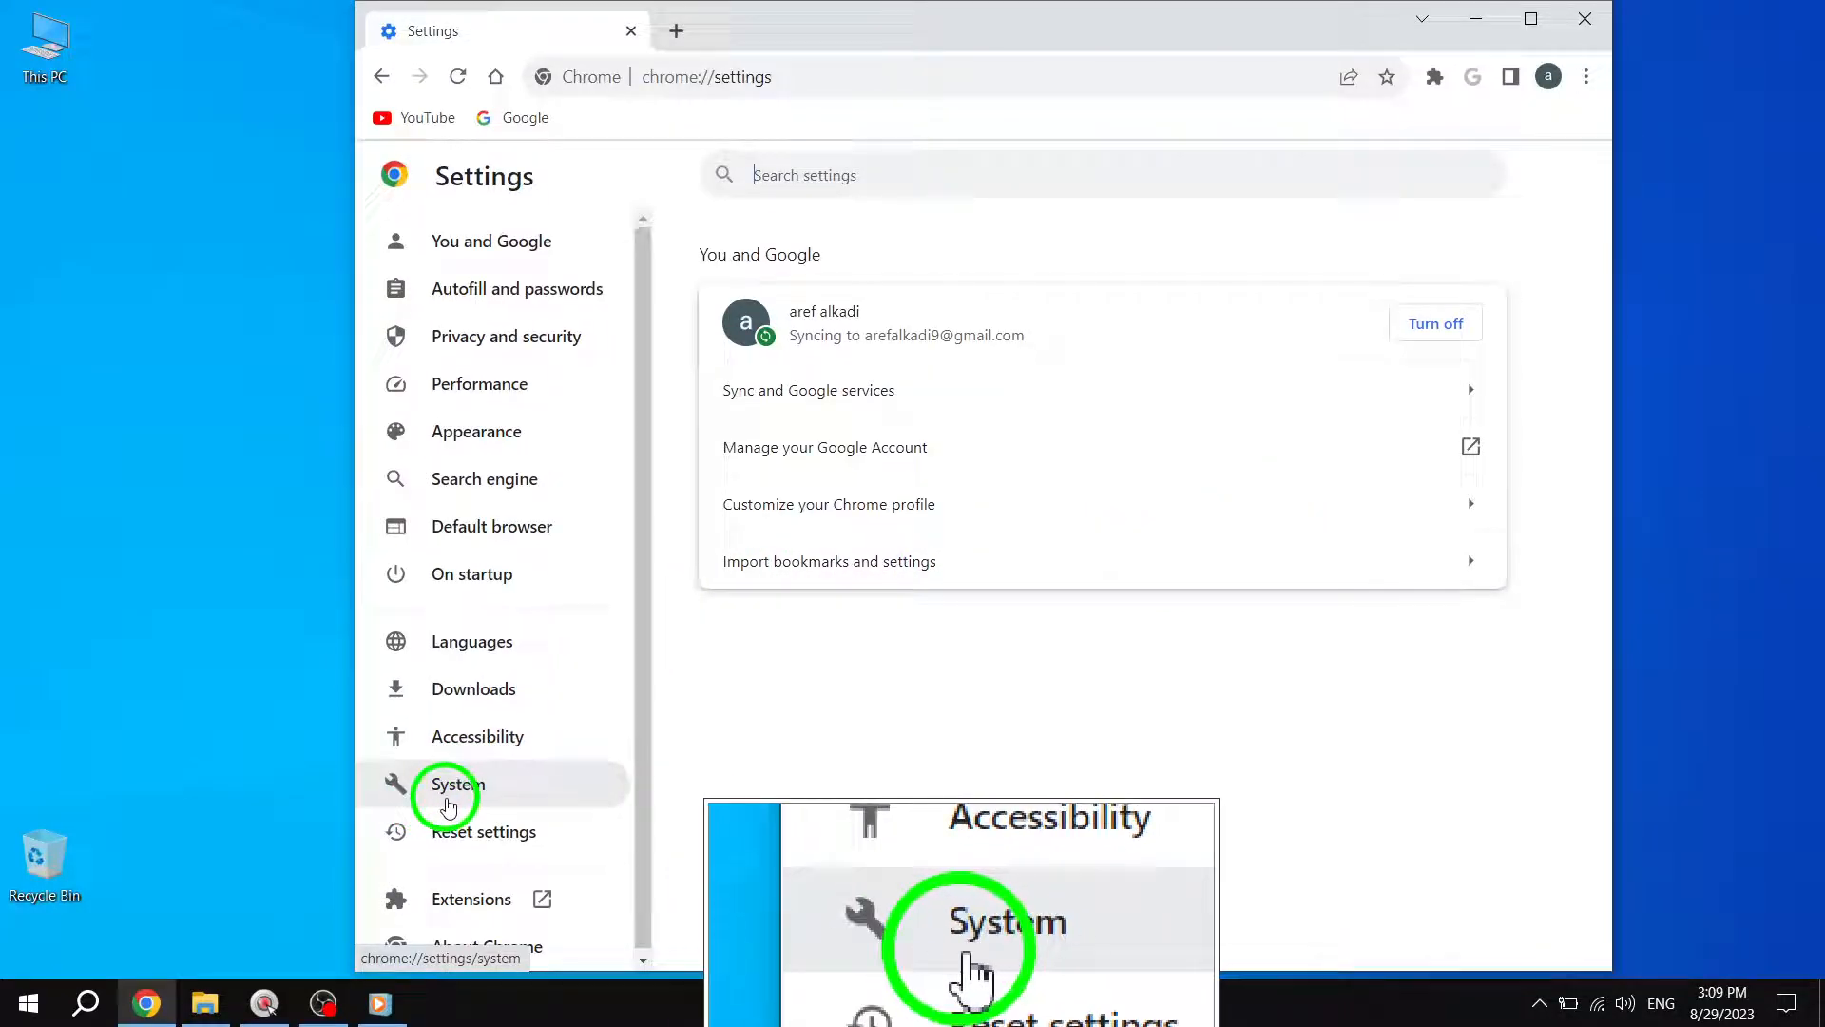
{"action": "left_click", "coordinate": [449, 795]}
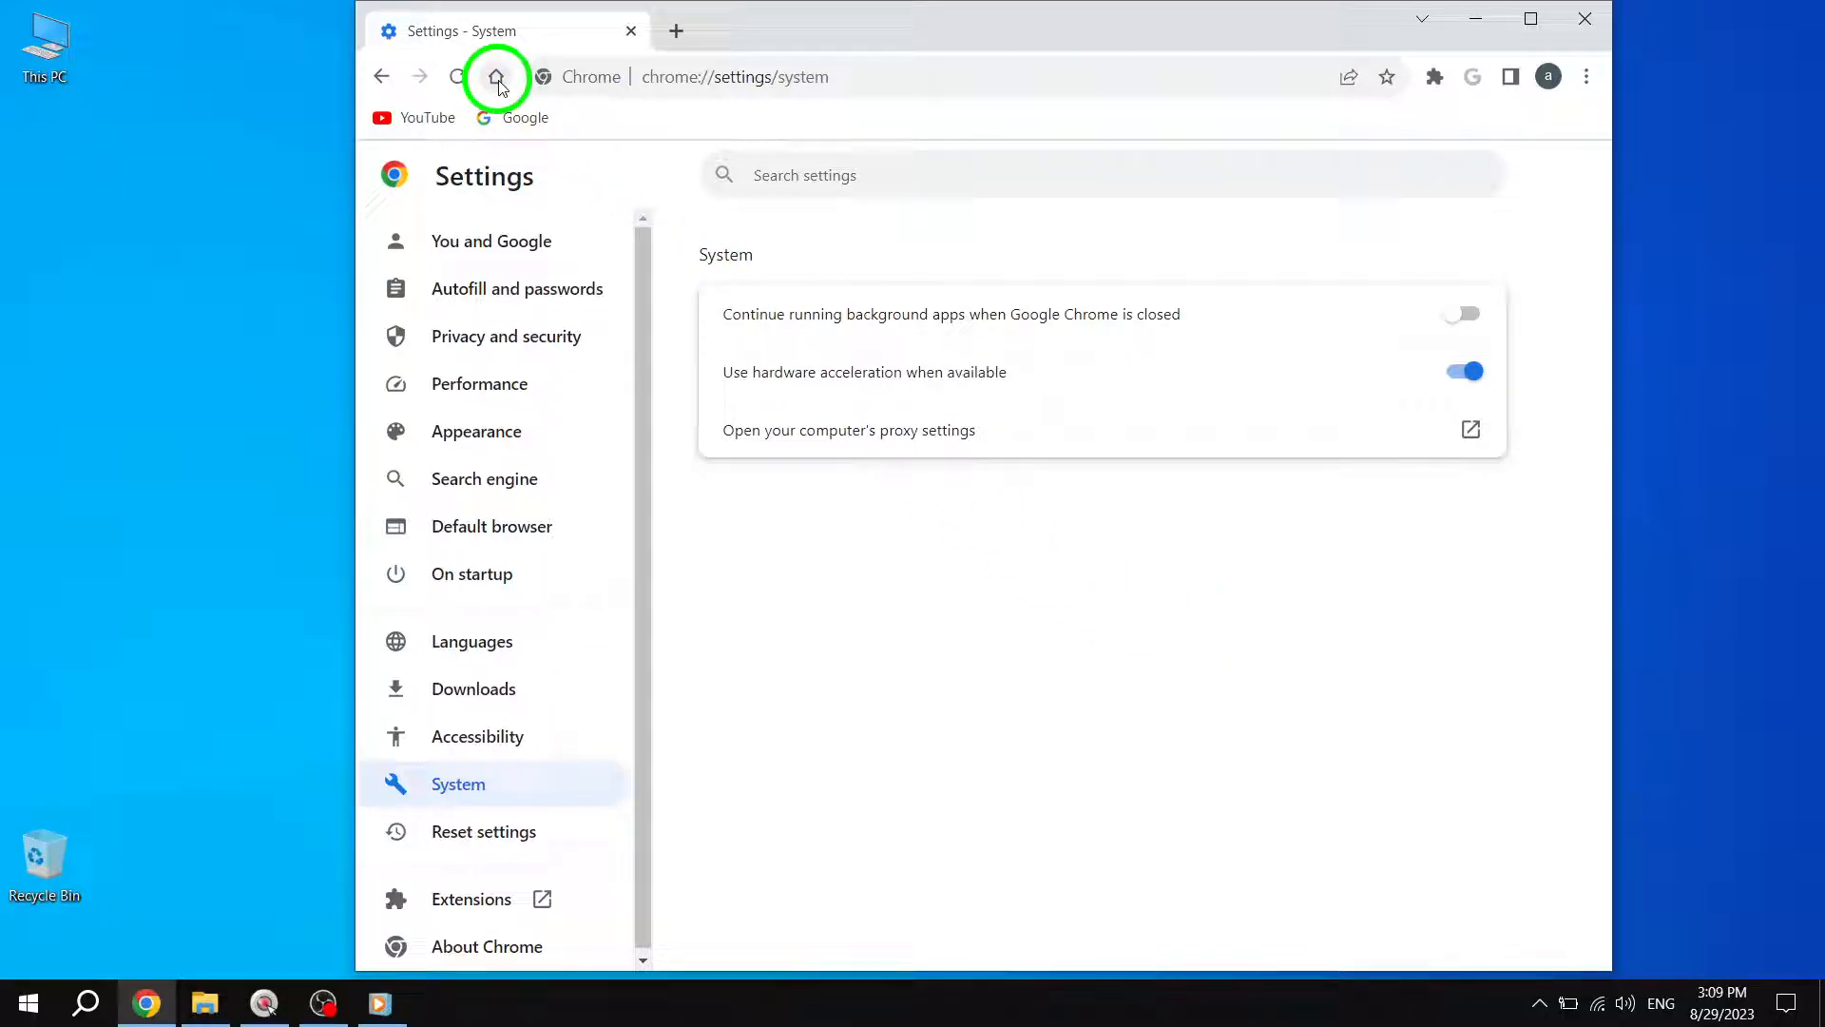
Check About Google Chrome via Help, confirming version 116.0.5845.111 is up to date.
{"action": "left_click", "coordinate": [494, 76]}
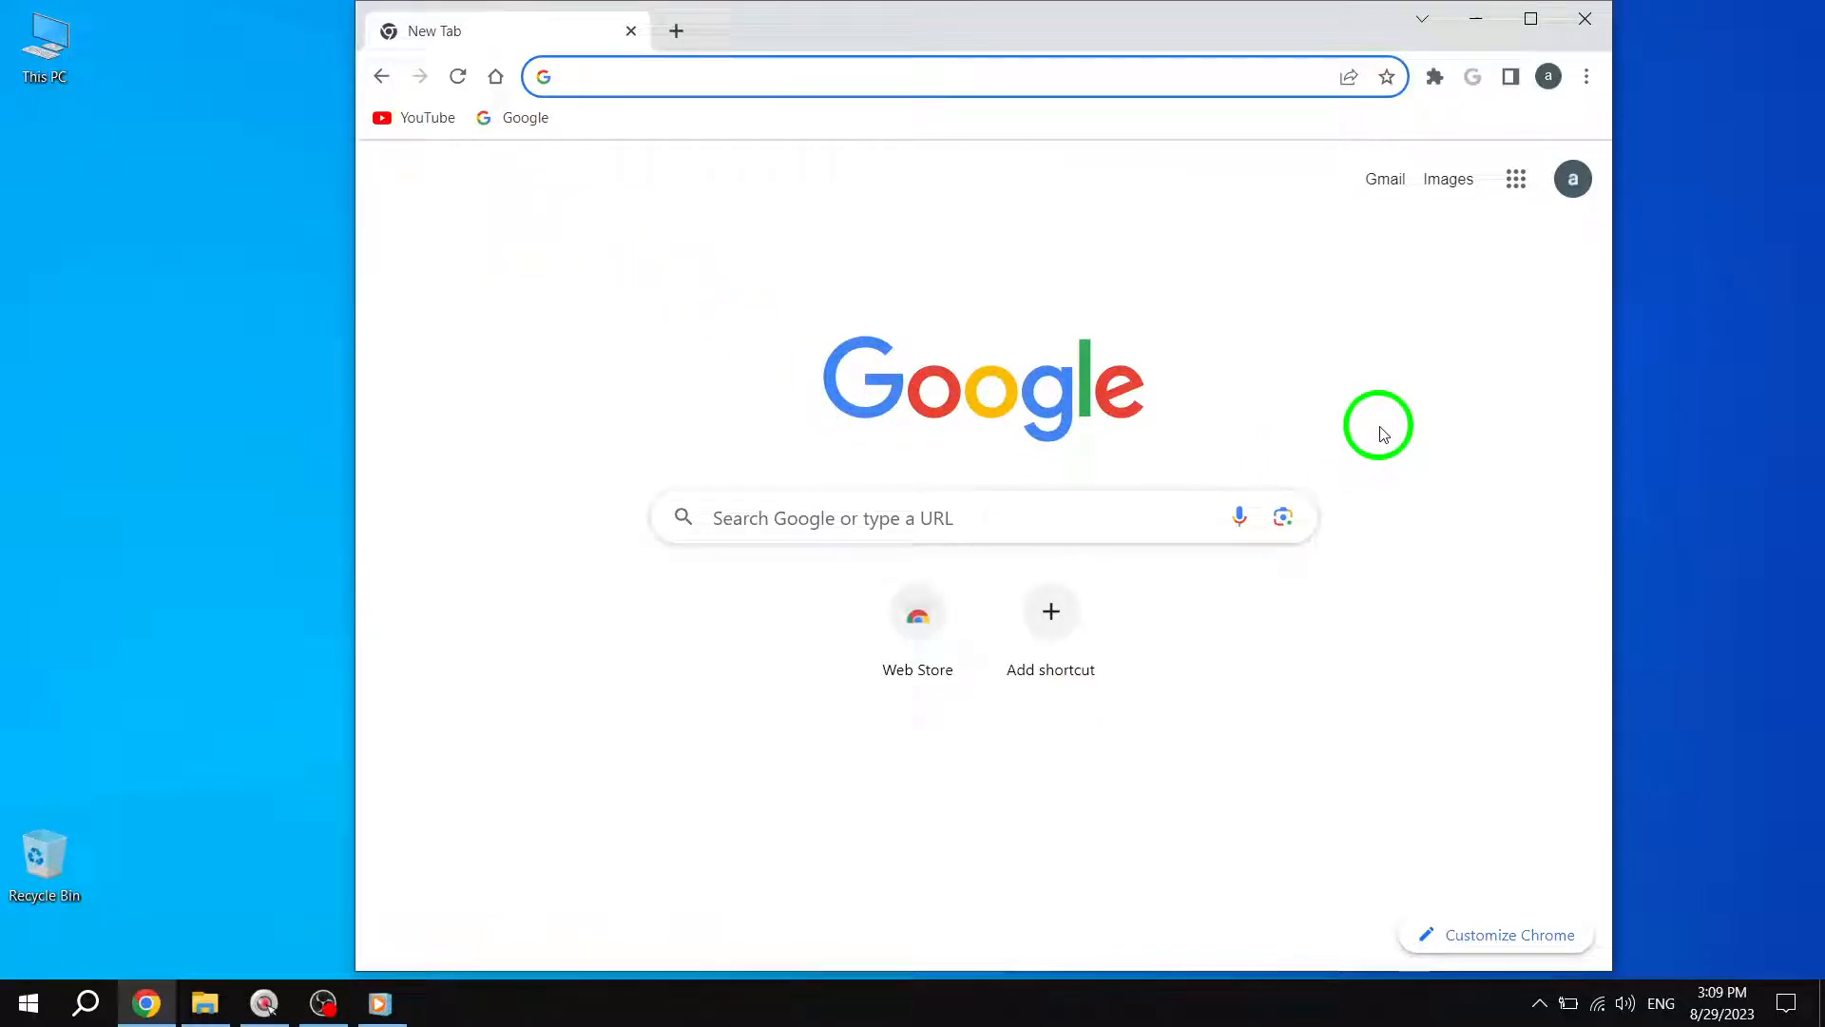
{"action": "mouse_move", "coordinate": [1397, 430]}
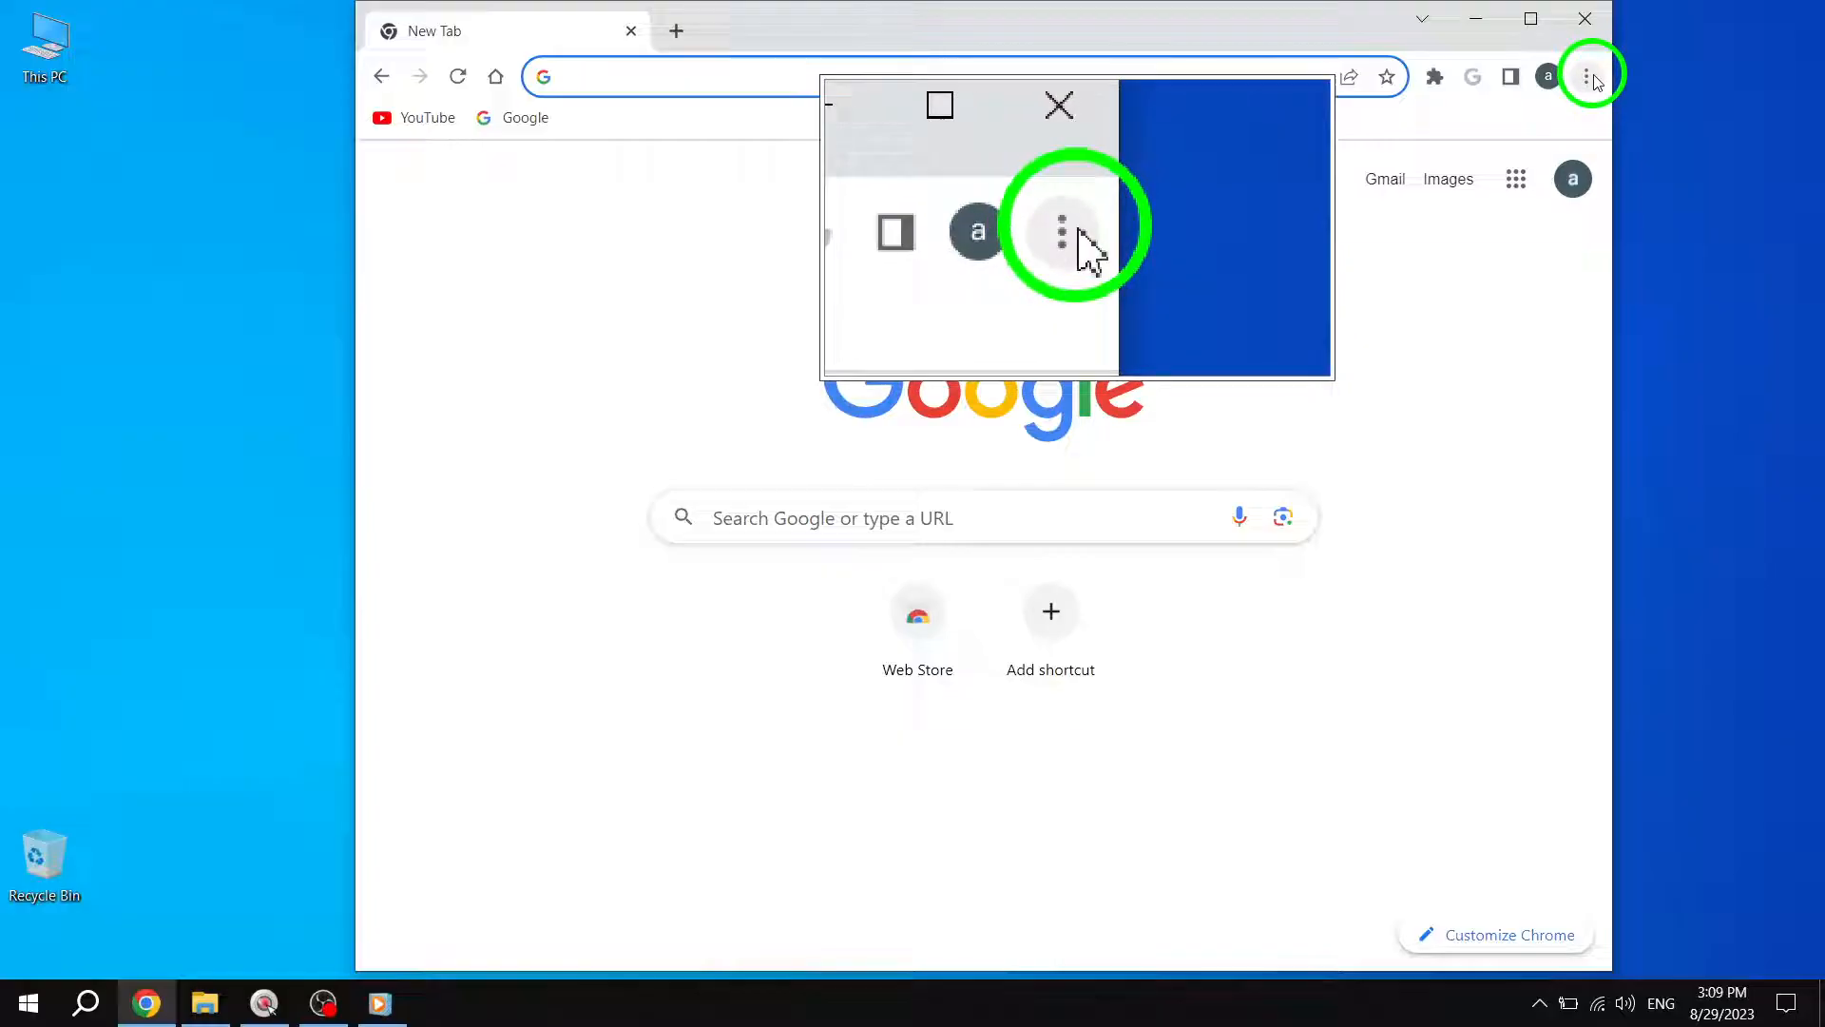
{"action": "left_click", "coordinate": [1585, 76]}
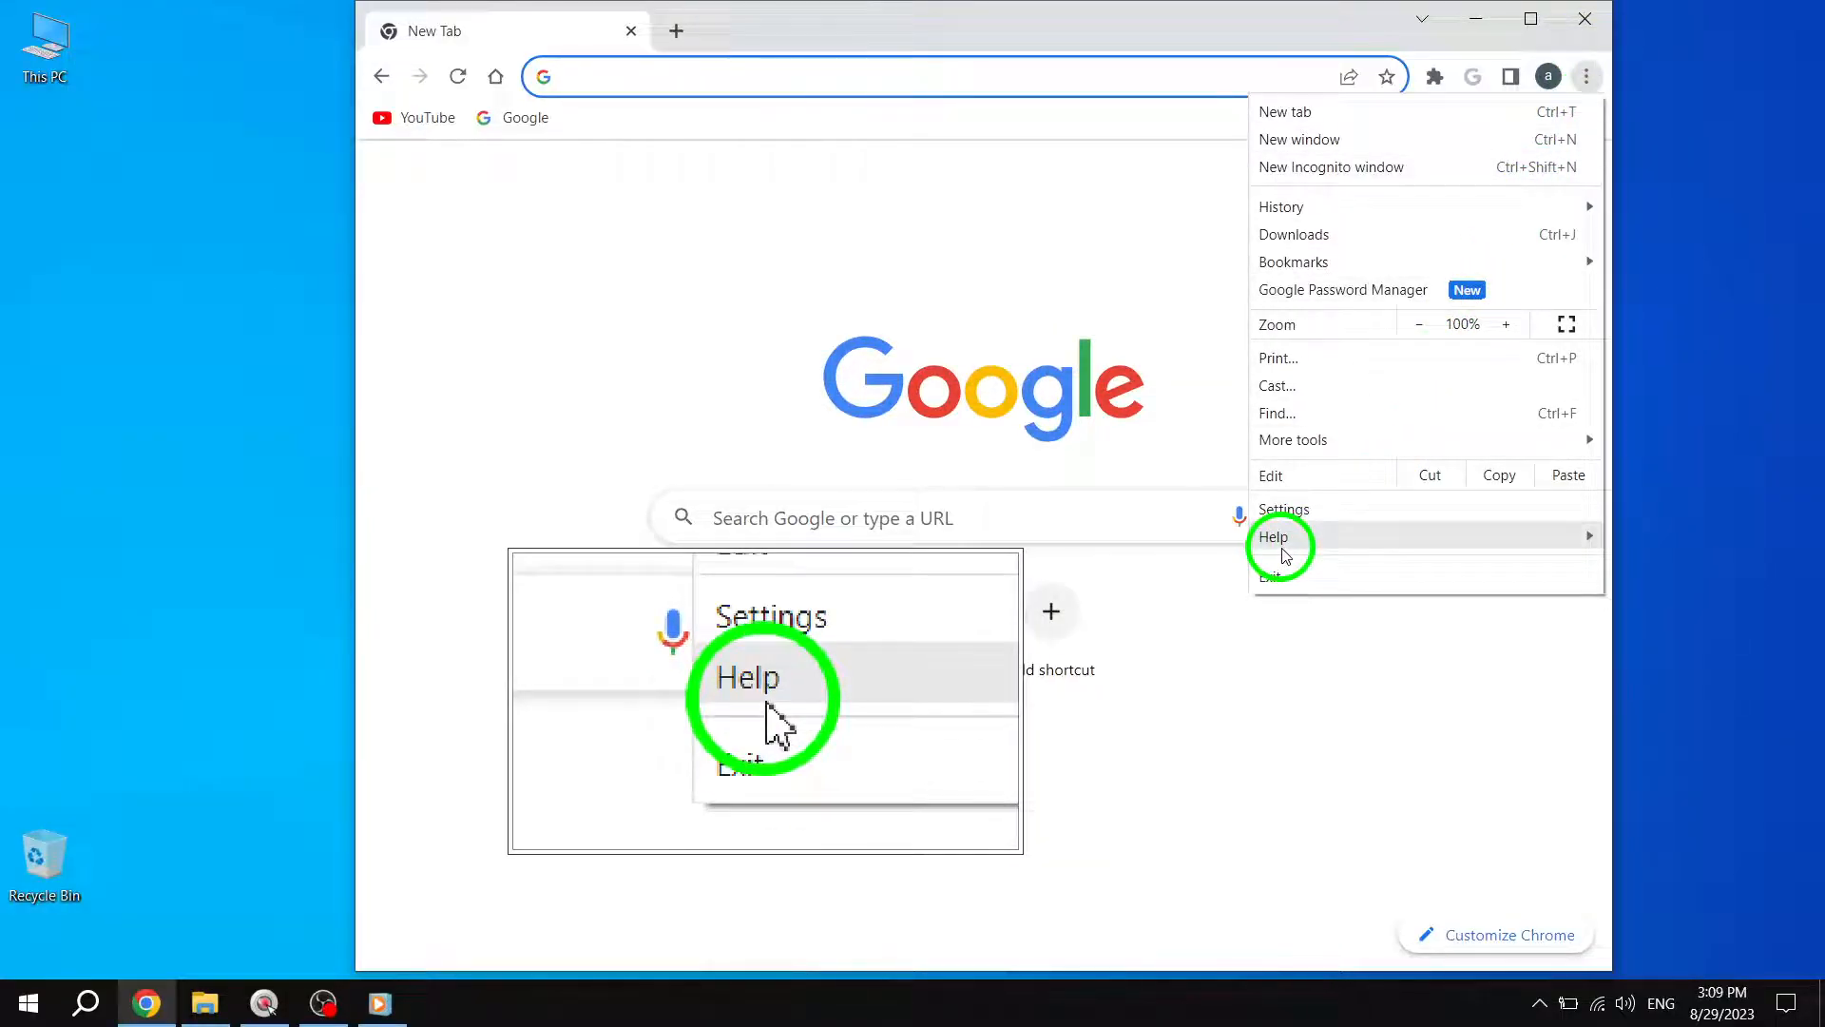
{"action": "left_click", "coordinate": [1273, 536]}
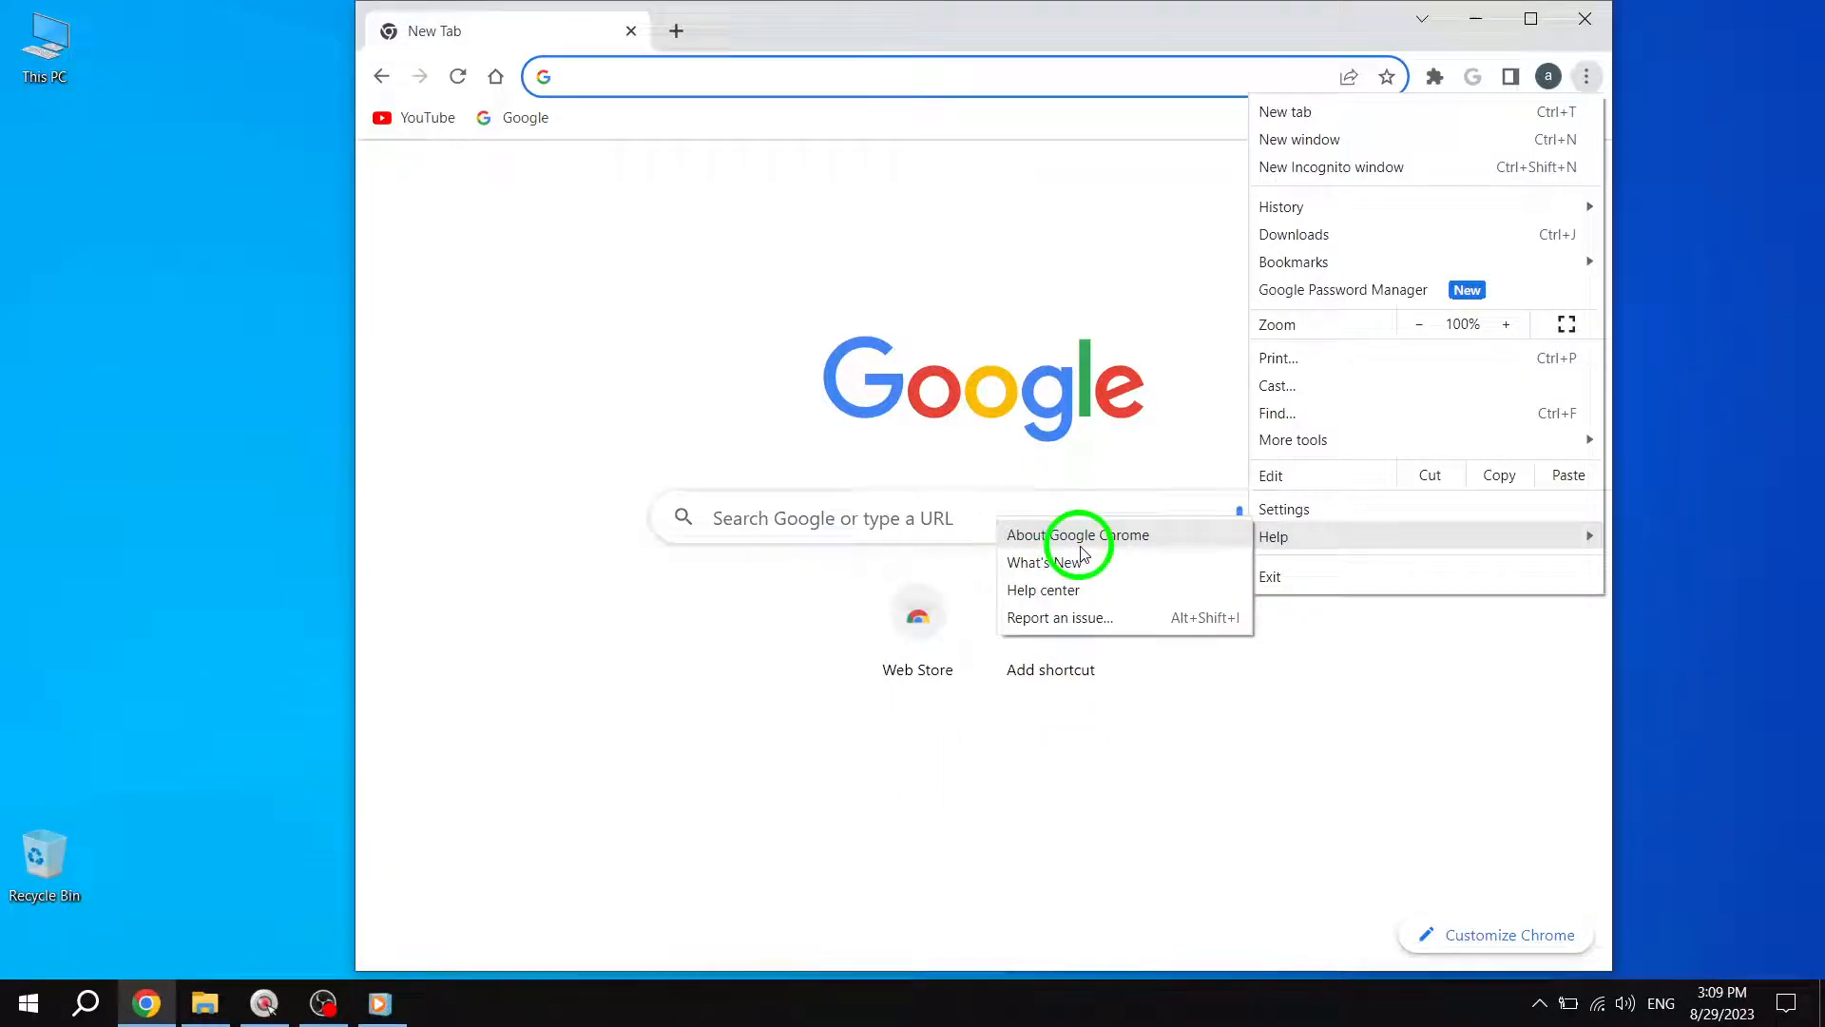
{"action": "left_click", "coordinate": [1078, 534]}
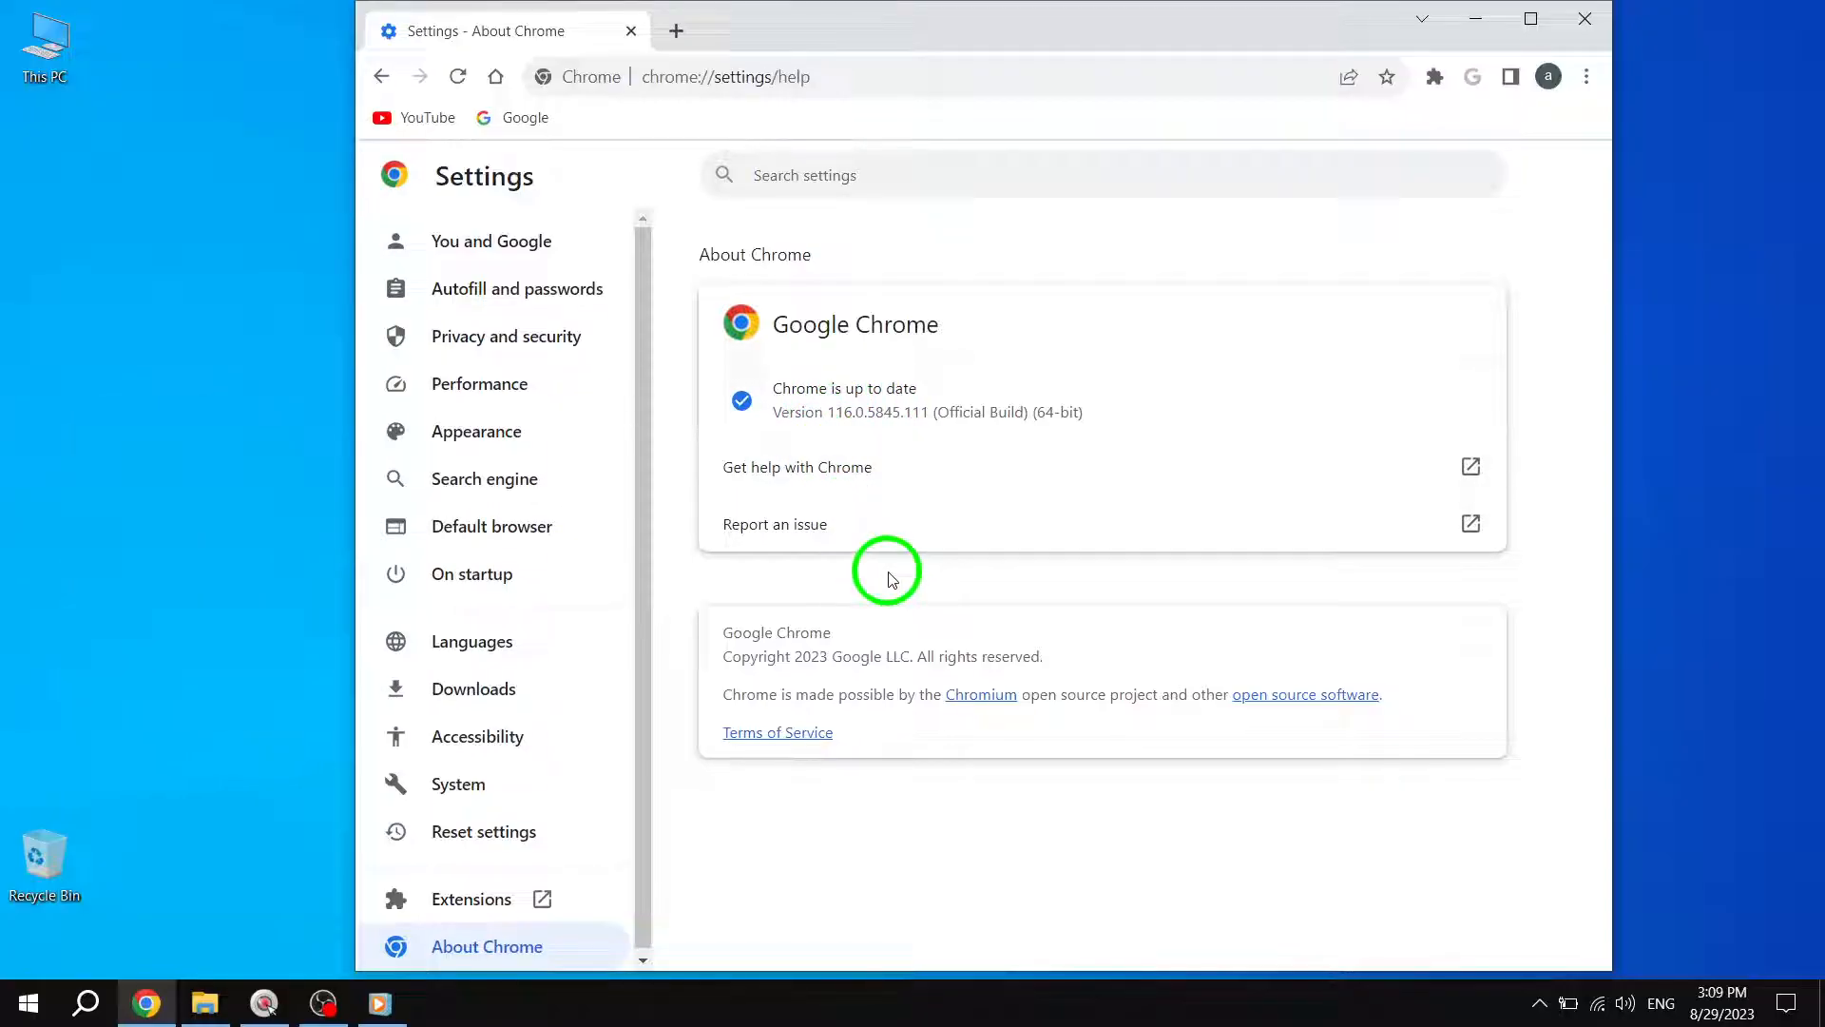
{"action": "mouse_move", "coordinate": [901, 578]}
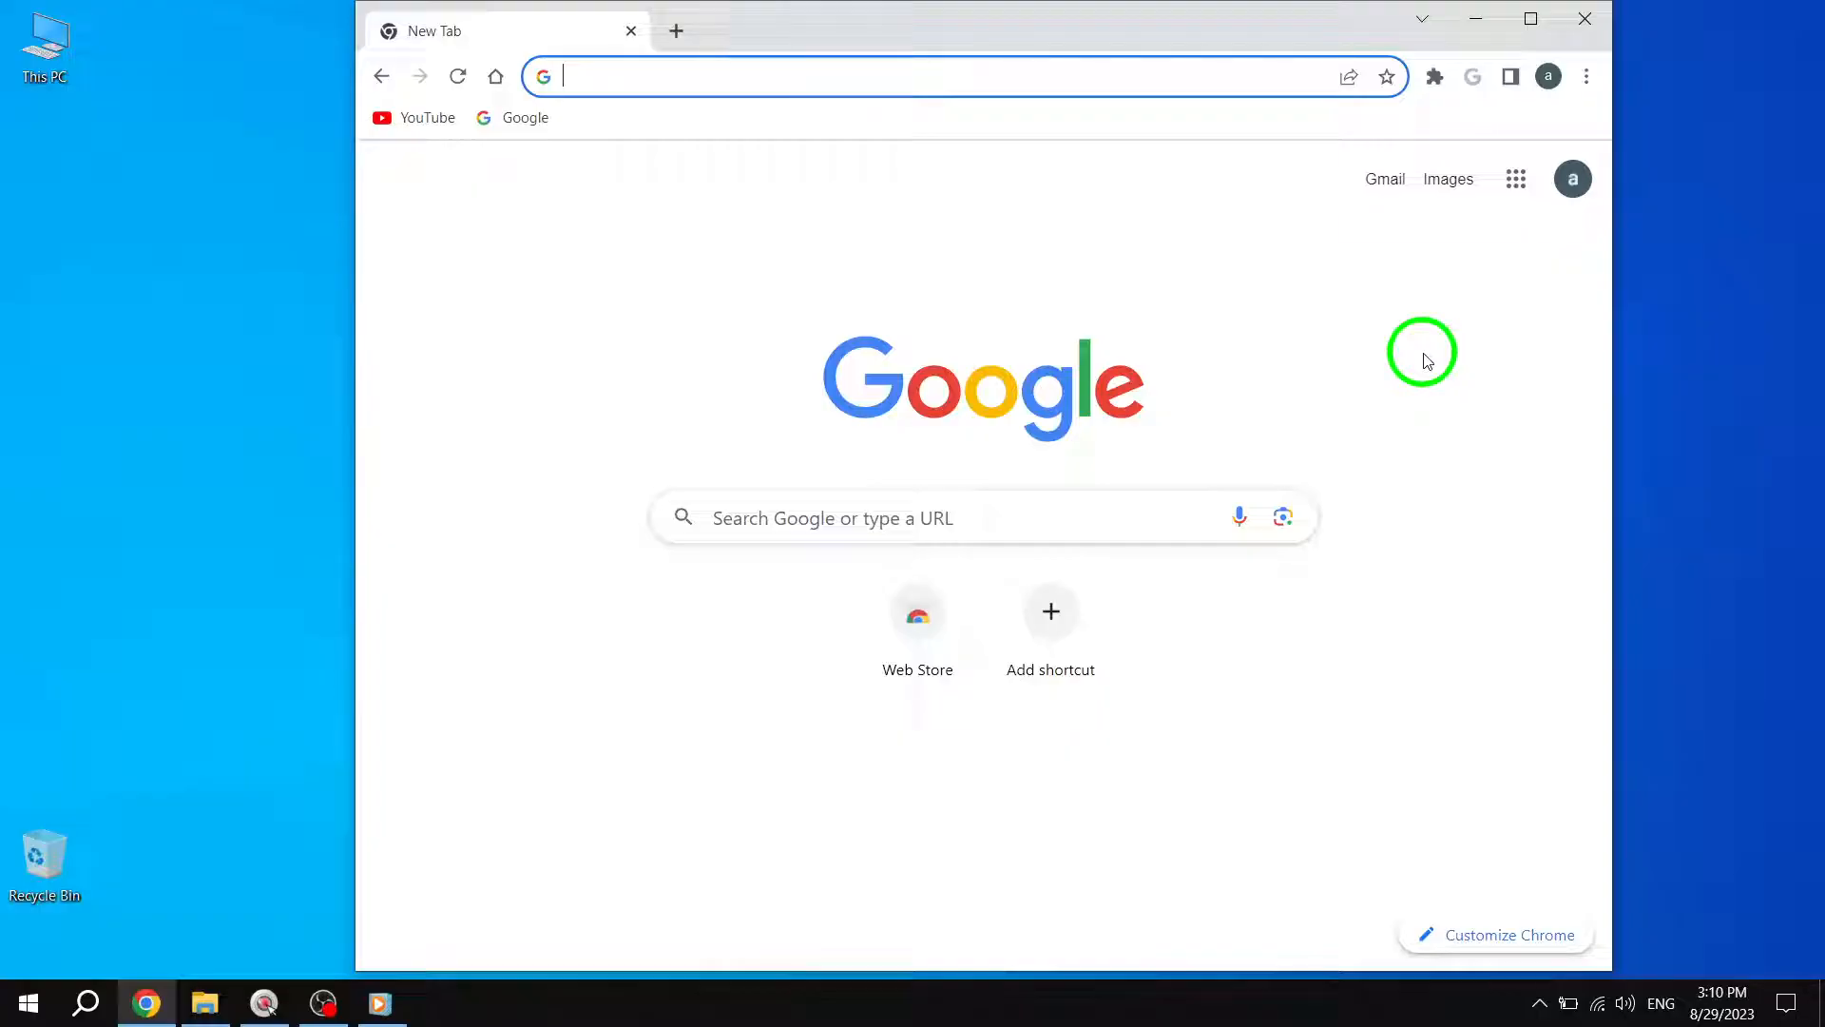
{"action": "mouse_move", "coordinate": [1586, 77]}
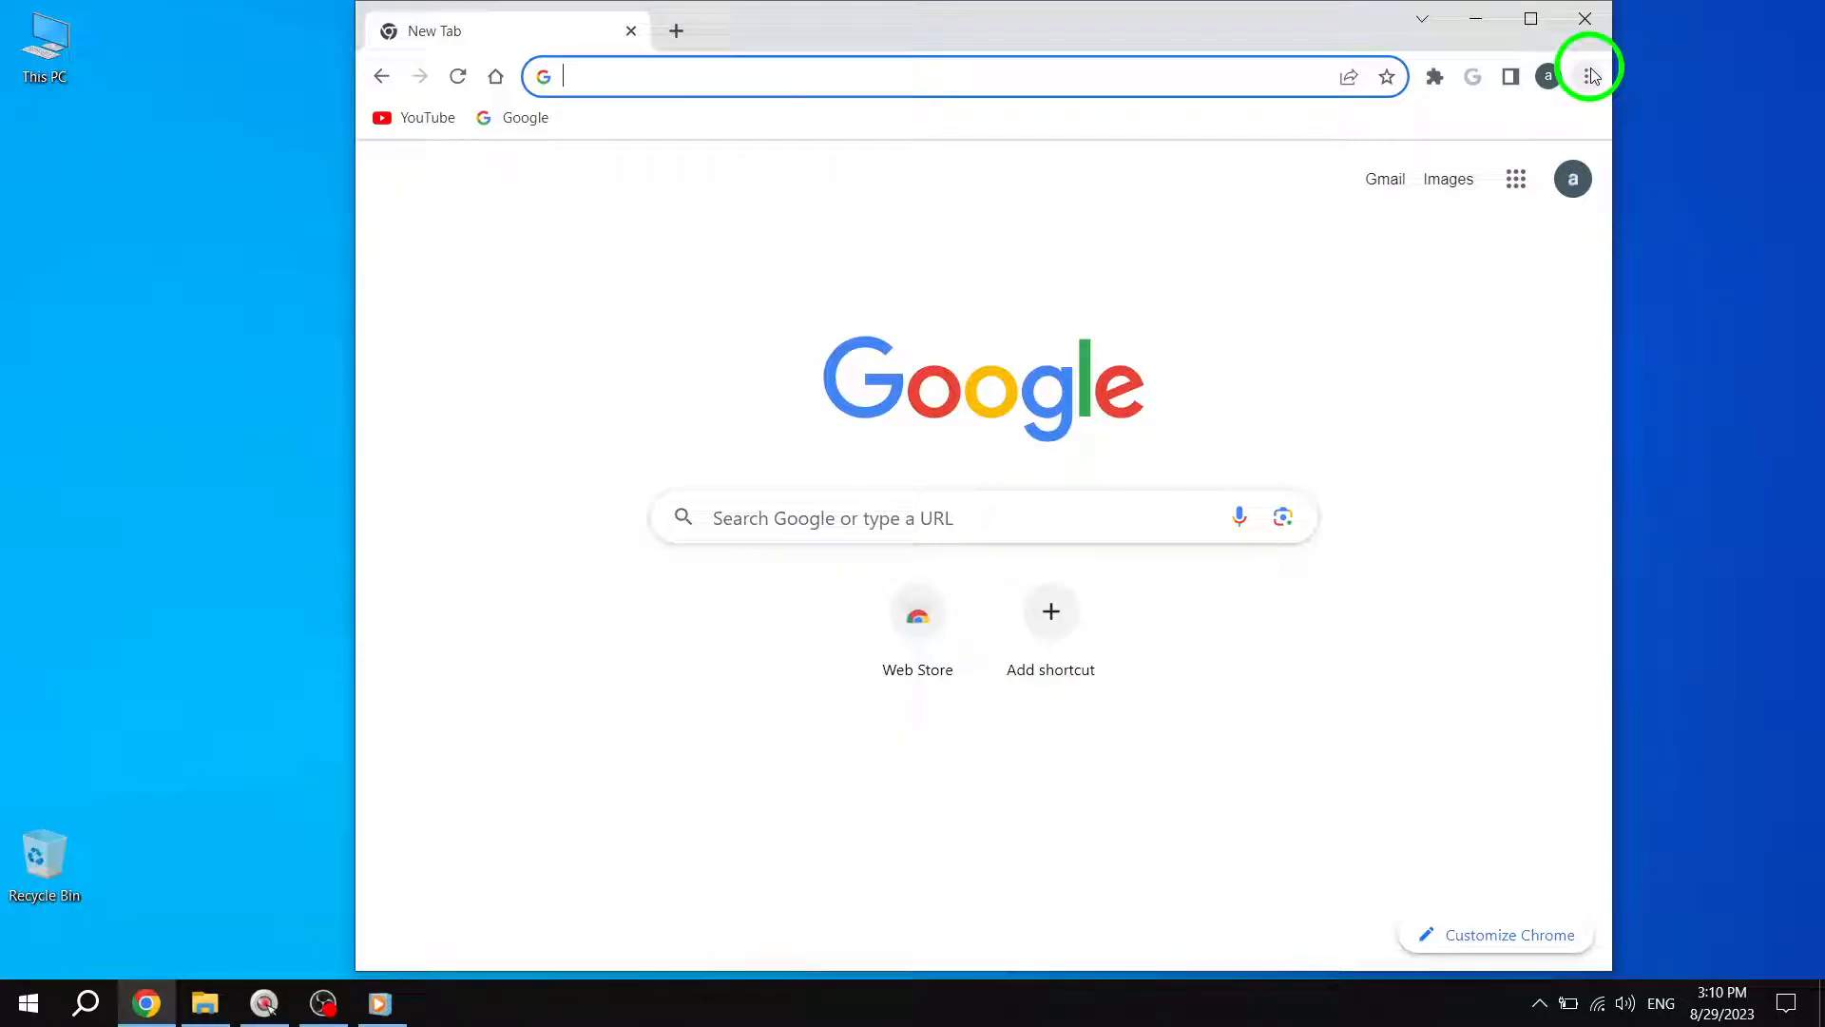
Return to Chrome's Settings page on the You and Google section.
{"action": "left_click", "coordinate": [1585, 76]}
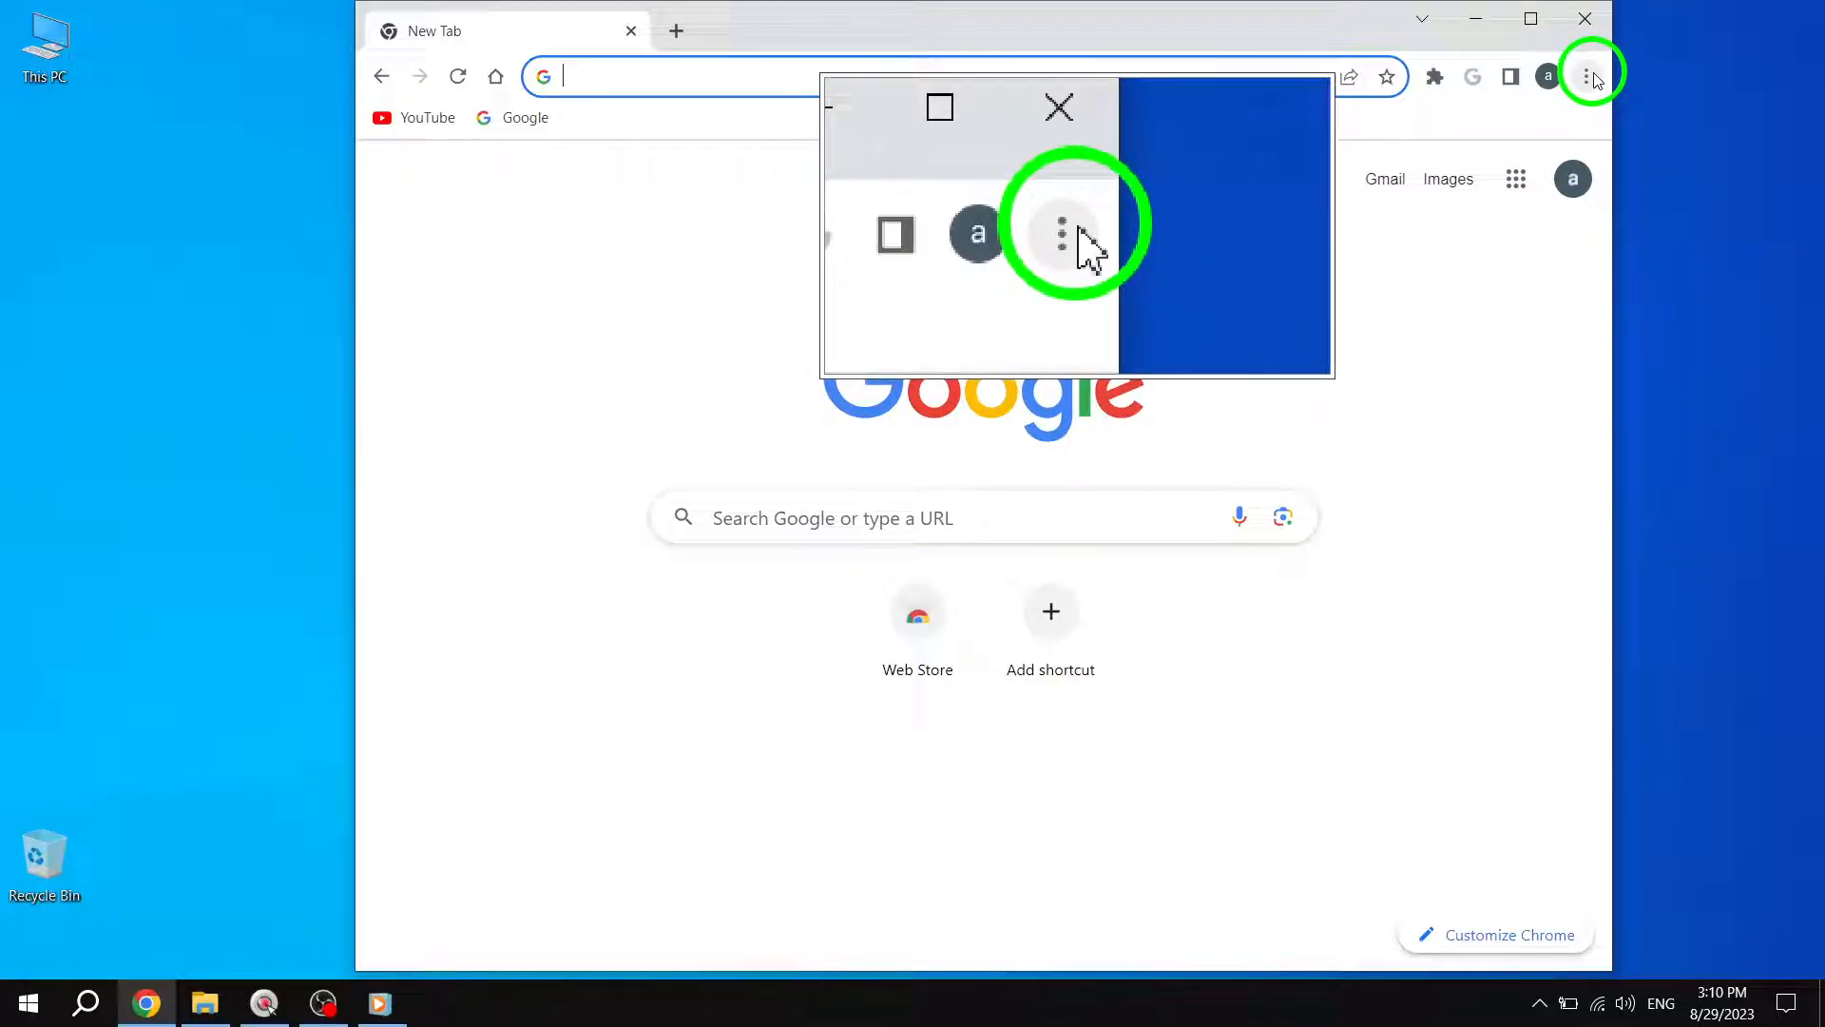
{"action": "left_click", "coordinate": [1583, 76]}
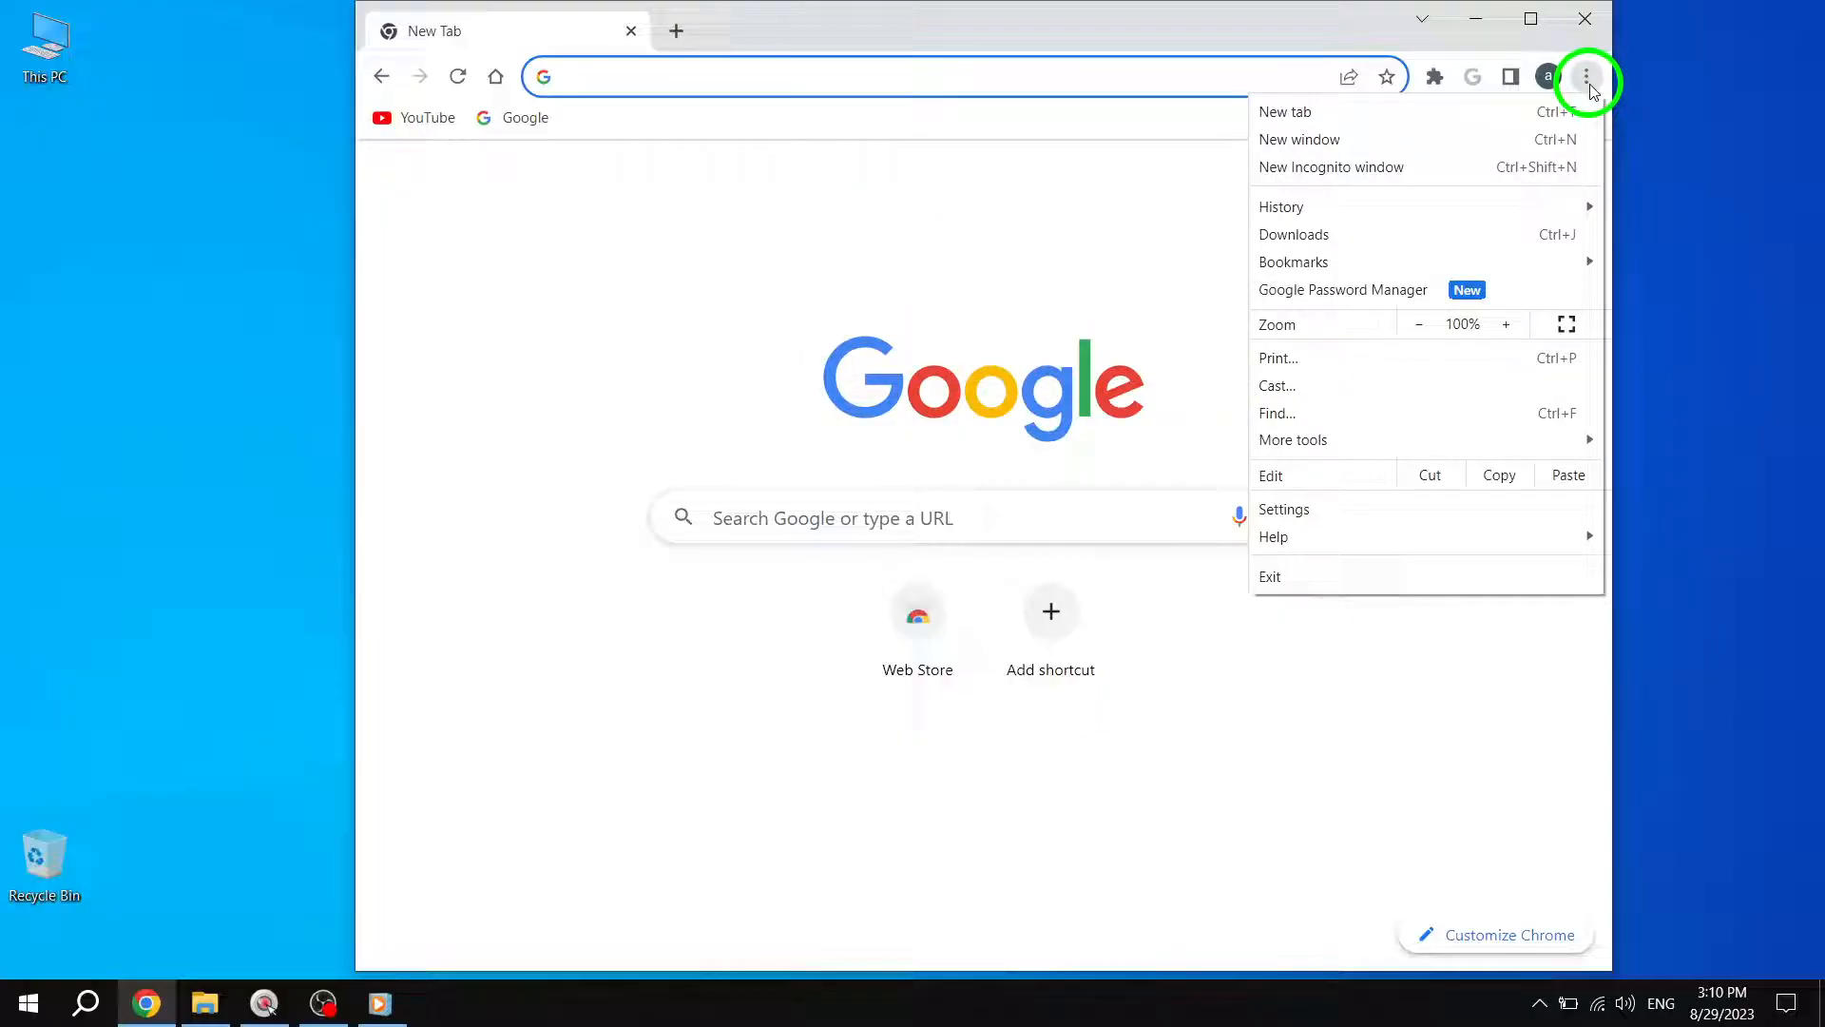
{"action": "mouse_move", "coordinate": [1317, 502]}
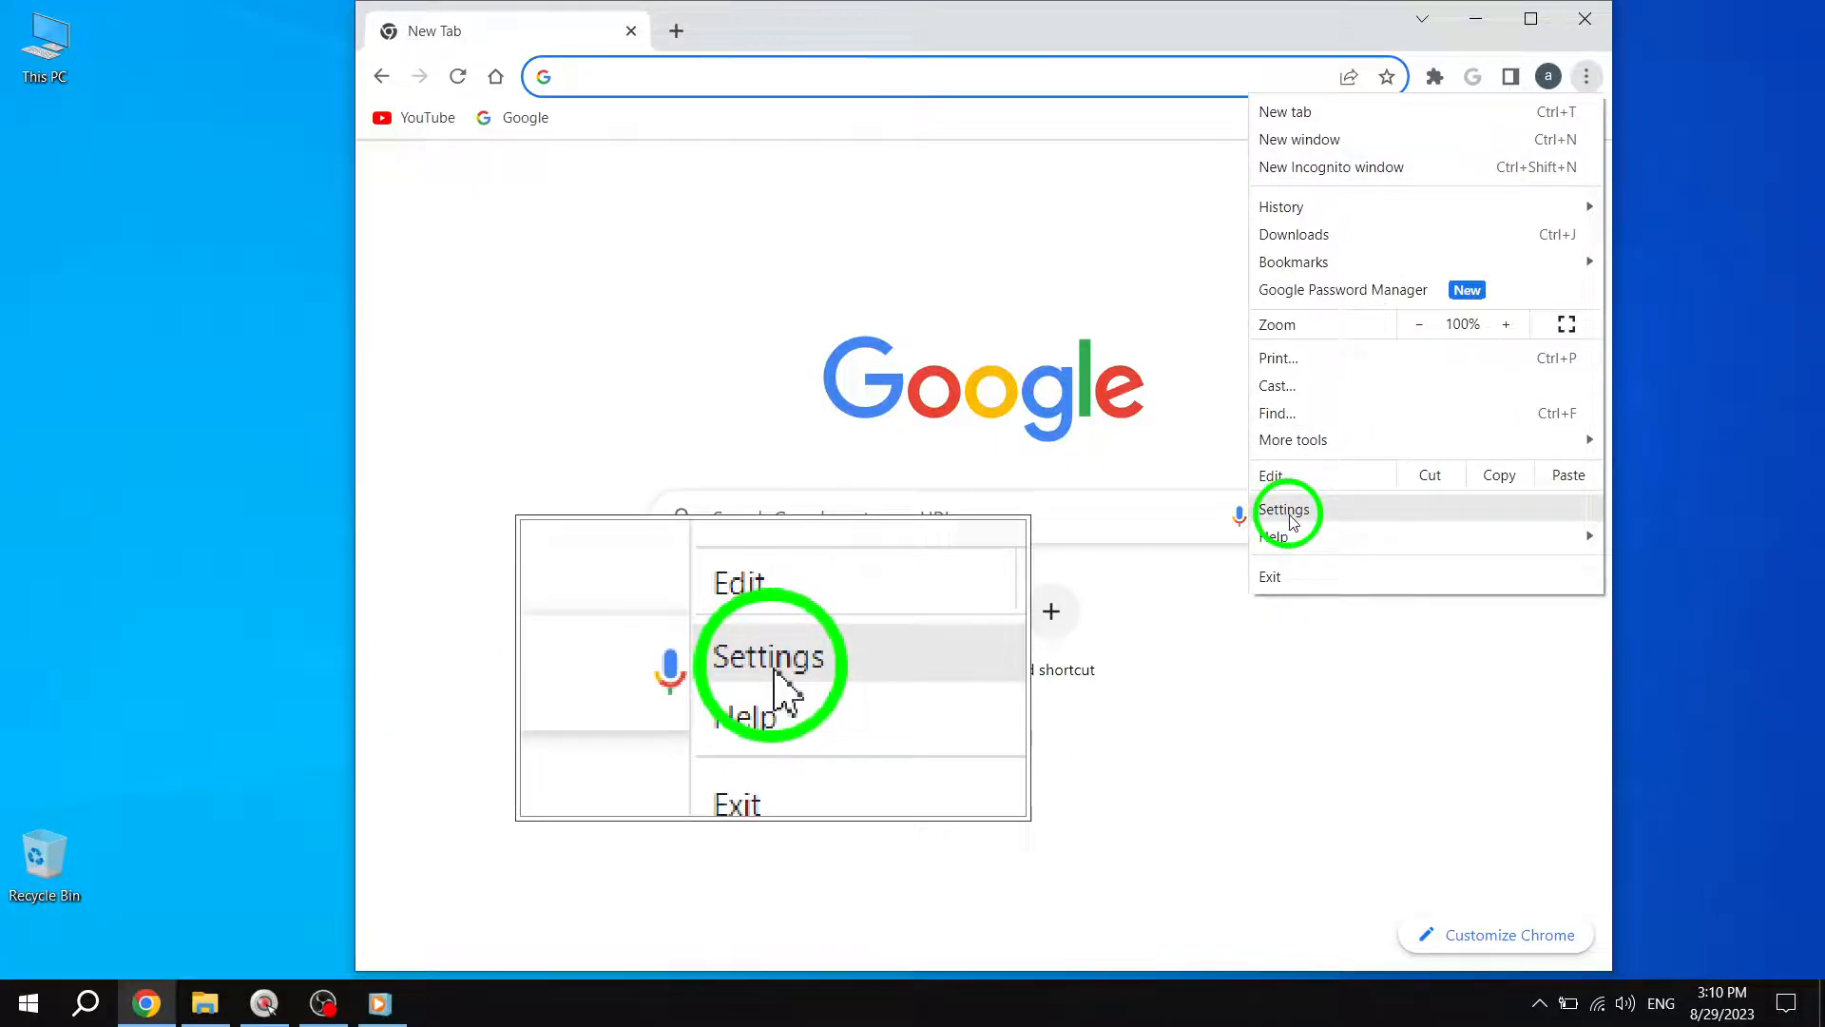
{"action": "left_click", "coordinate": [1283, 510]}
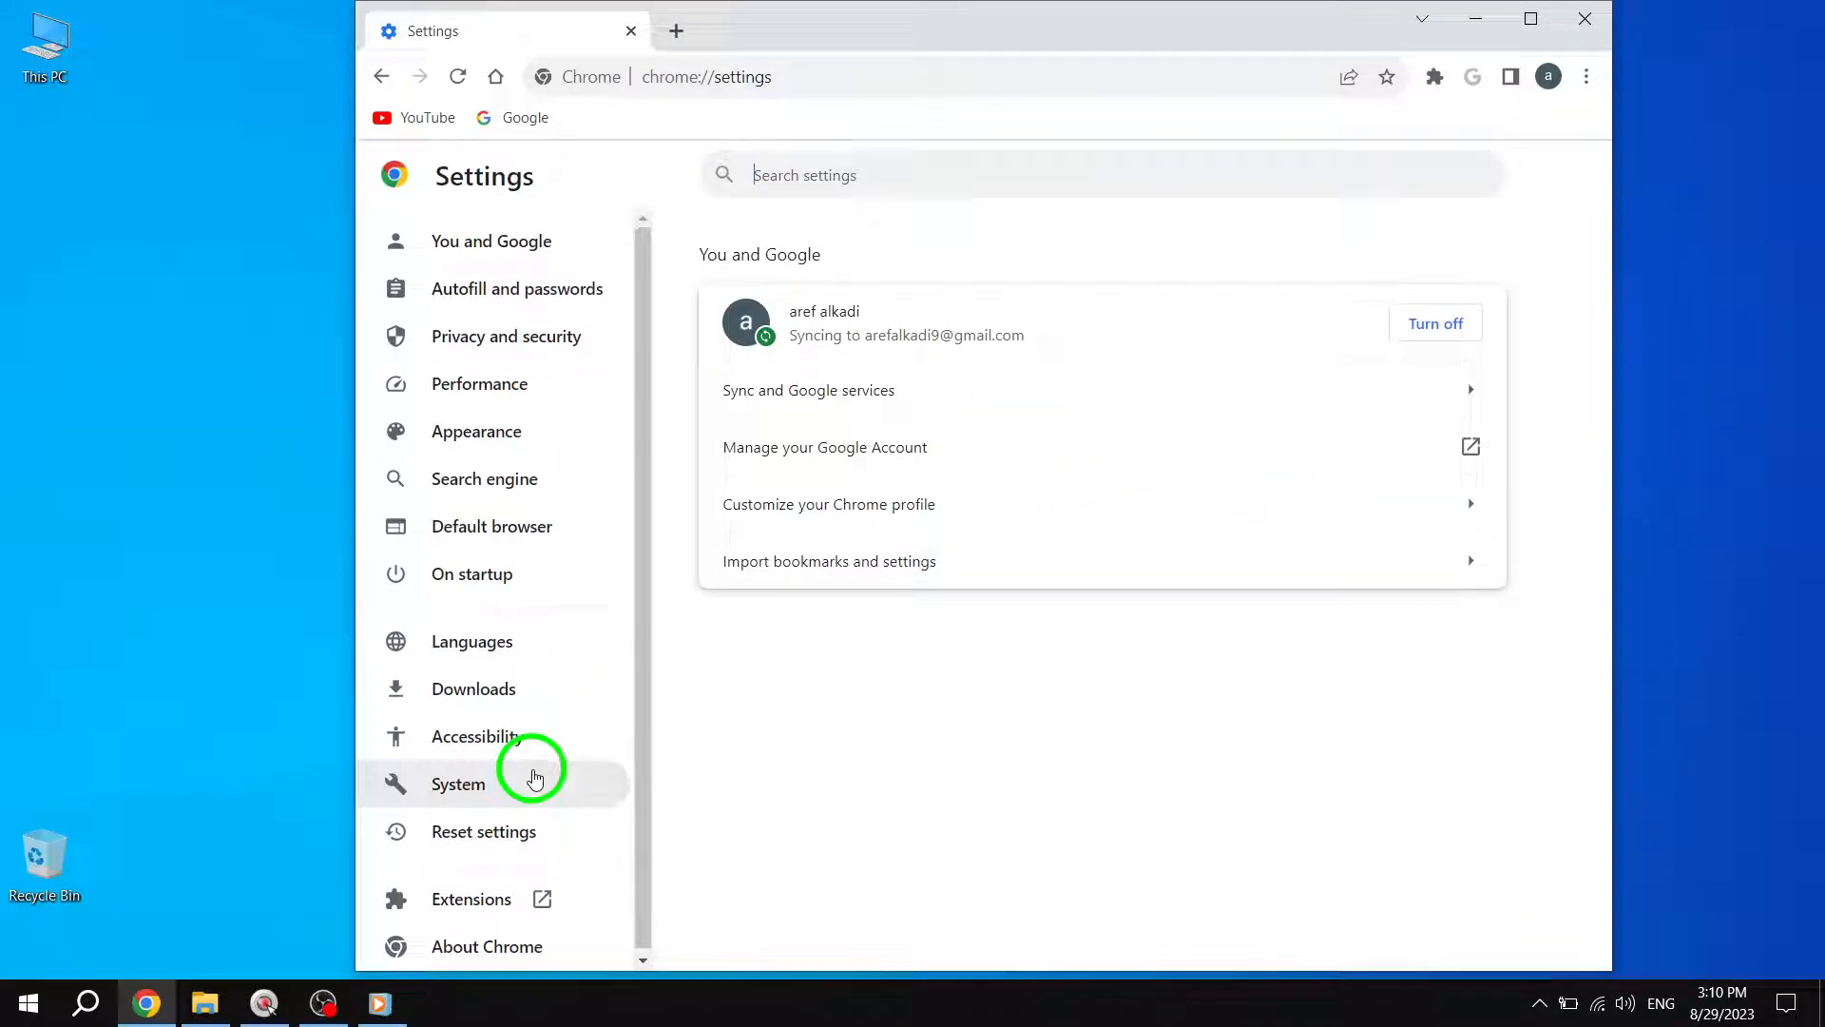
{"action": "mouse_move", "coordinate": [481, 844]}
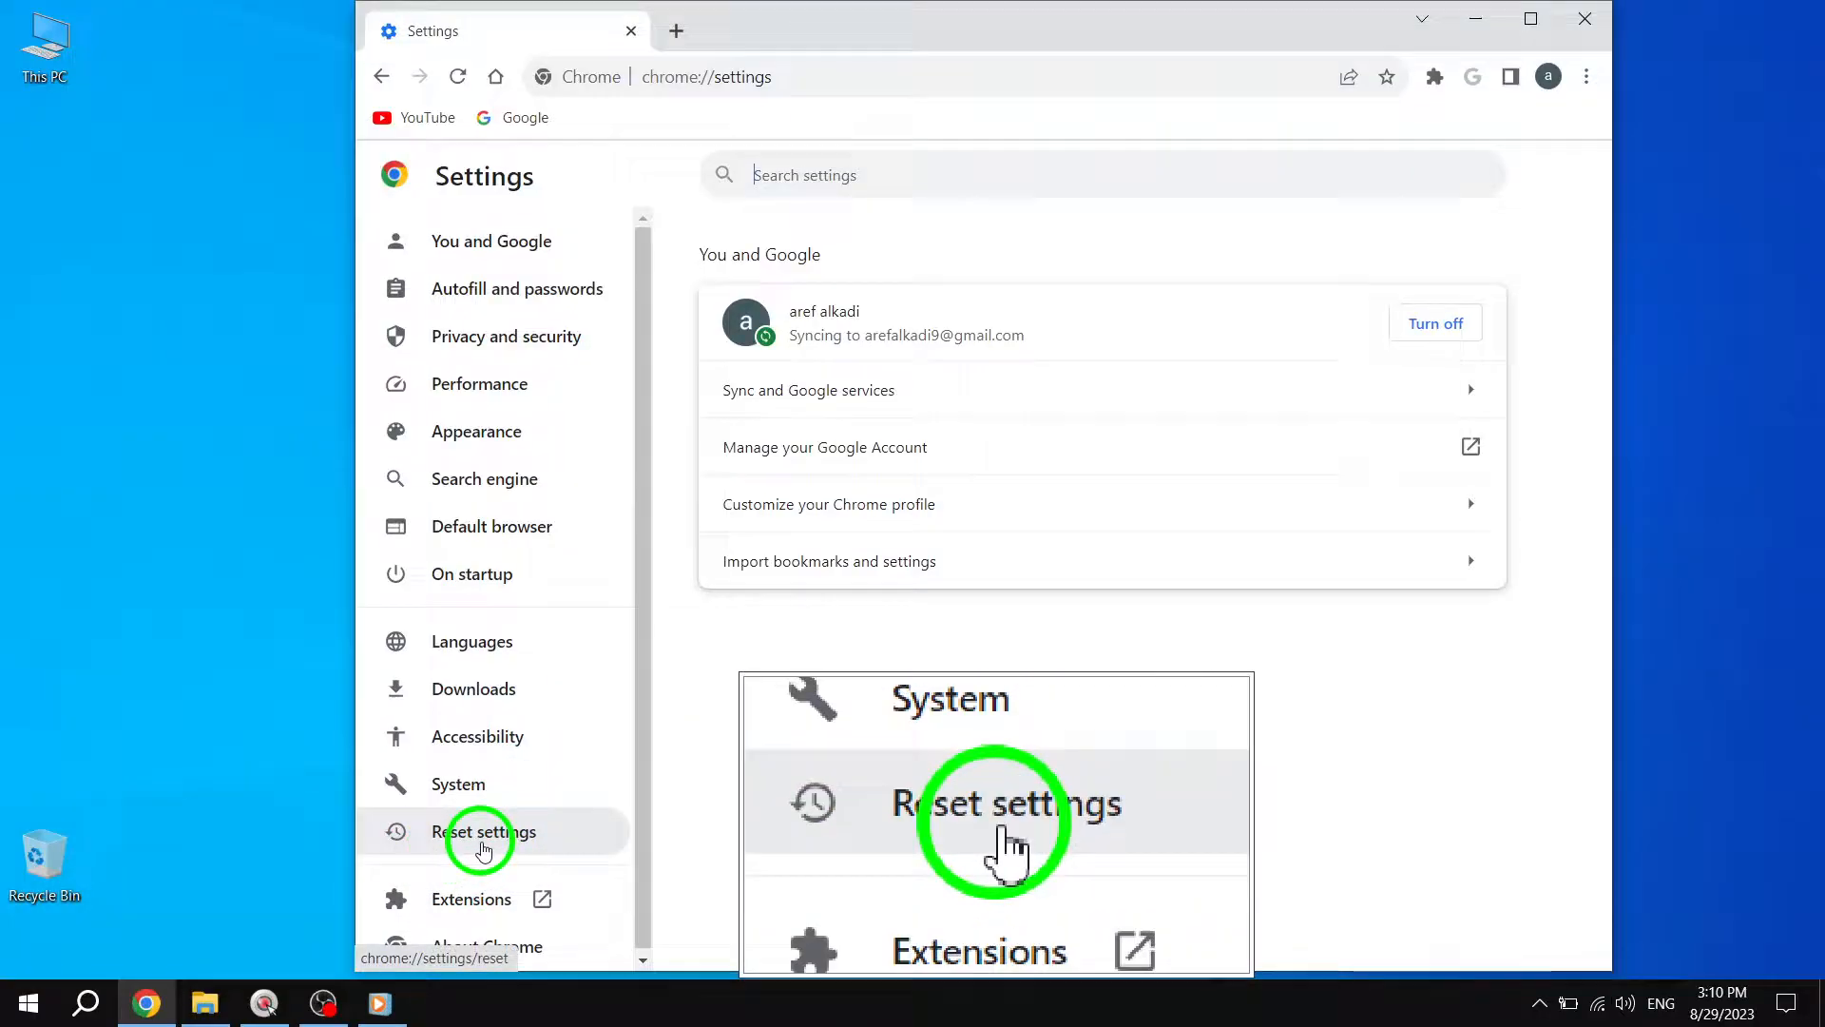
Bring up the Reset settings? confirmation for restoring original defaults.
{"action": "left_click", "coordinate": [484, 832]}
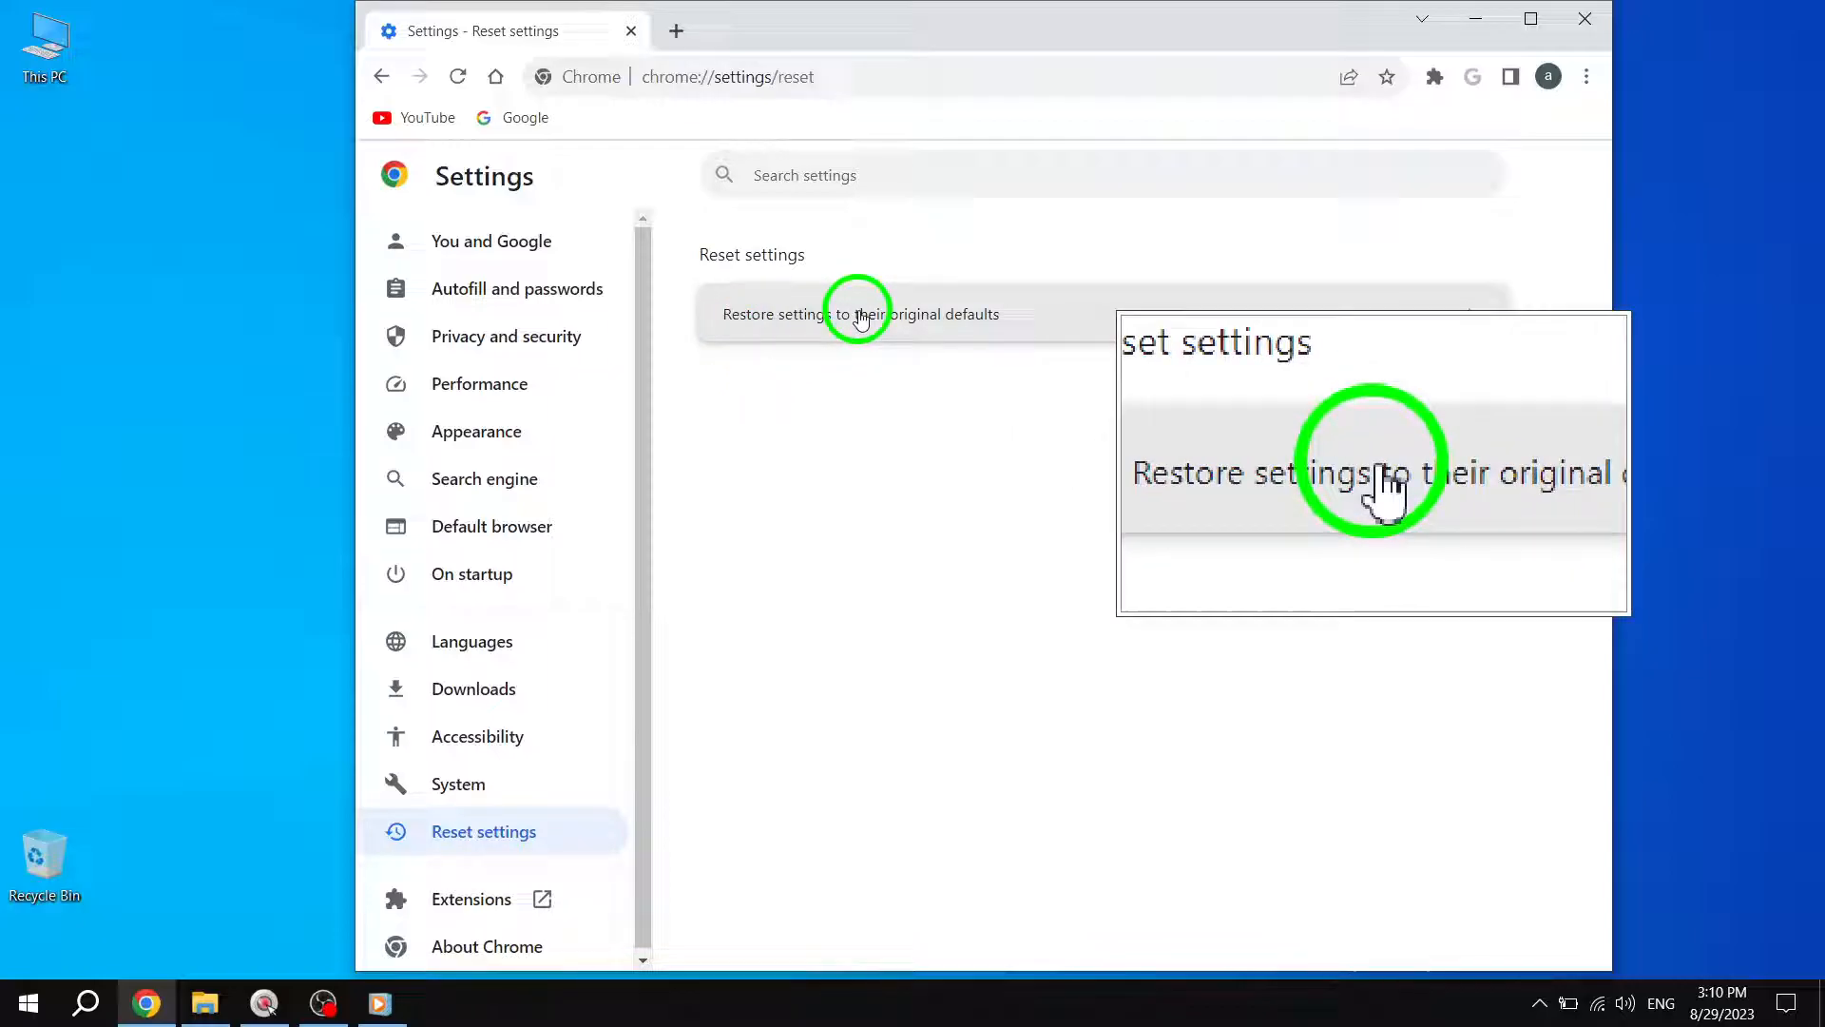
{"action": "left_click", "coordinate": [858, 313]}
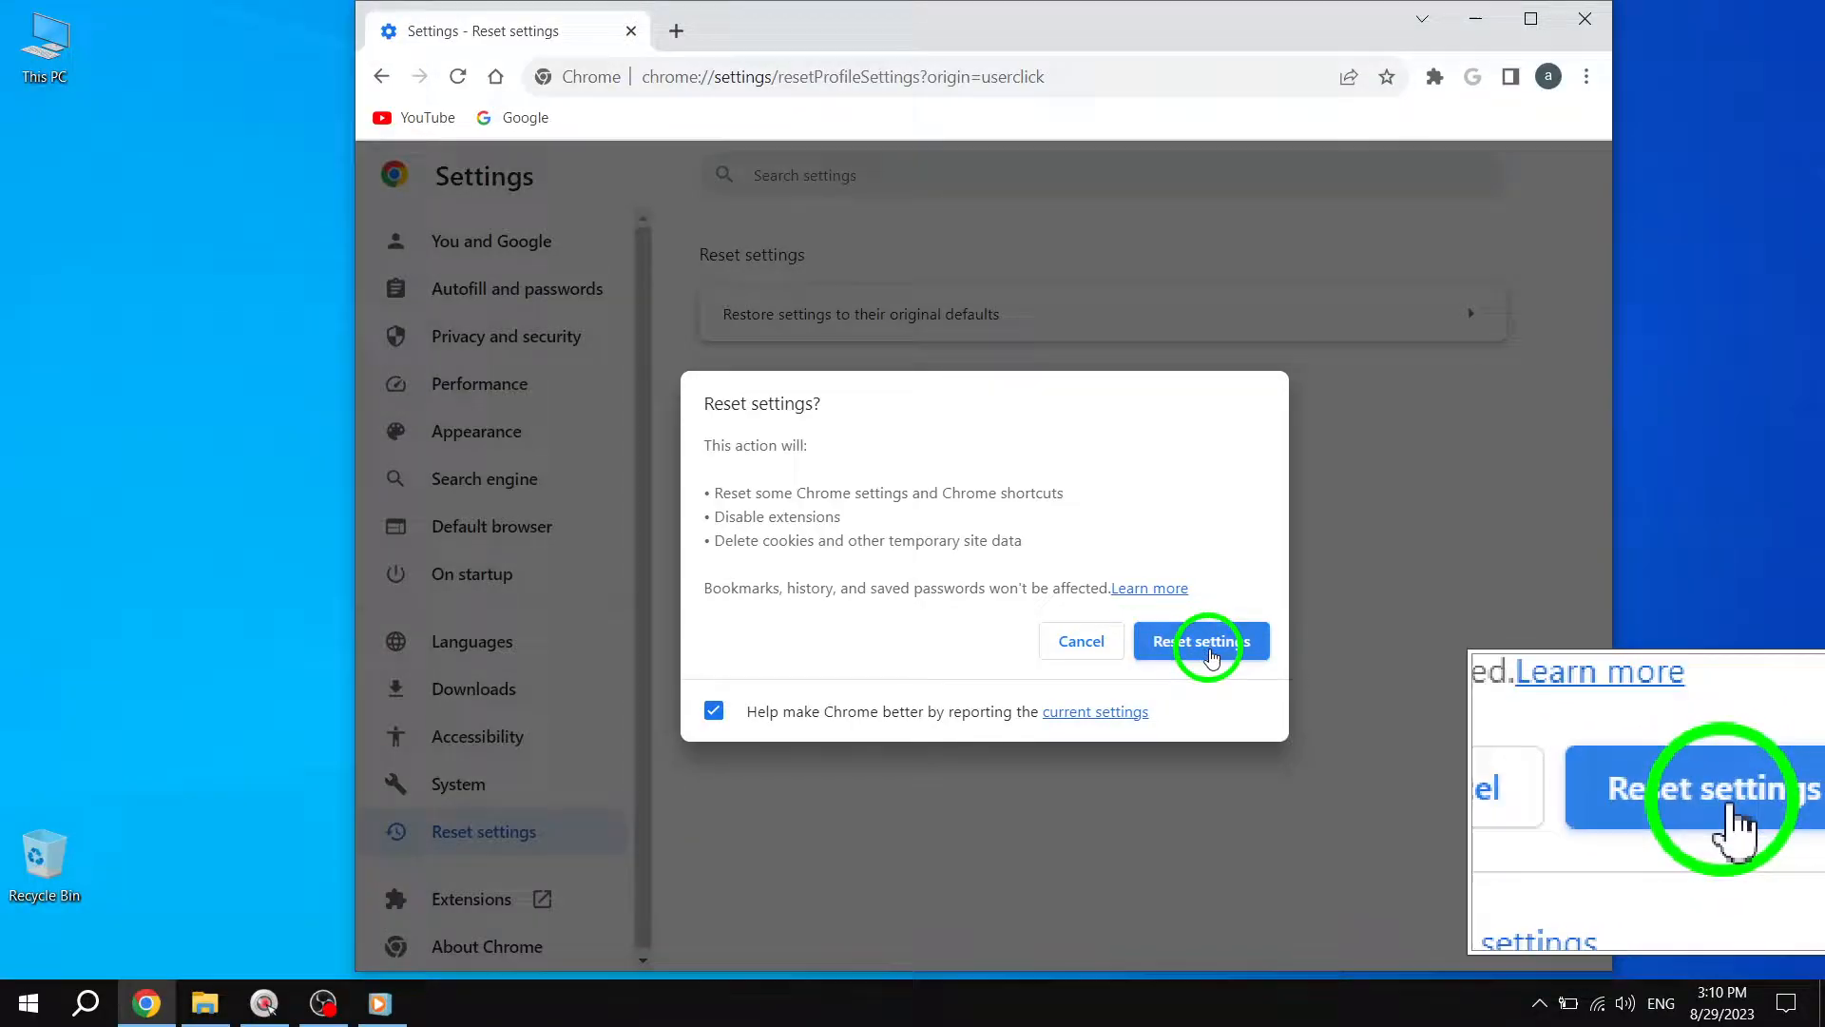
{"action": "left_click", "coordinate": [1202, 641]}
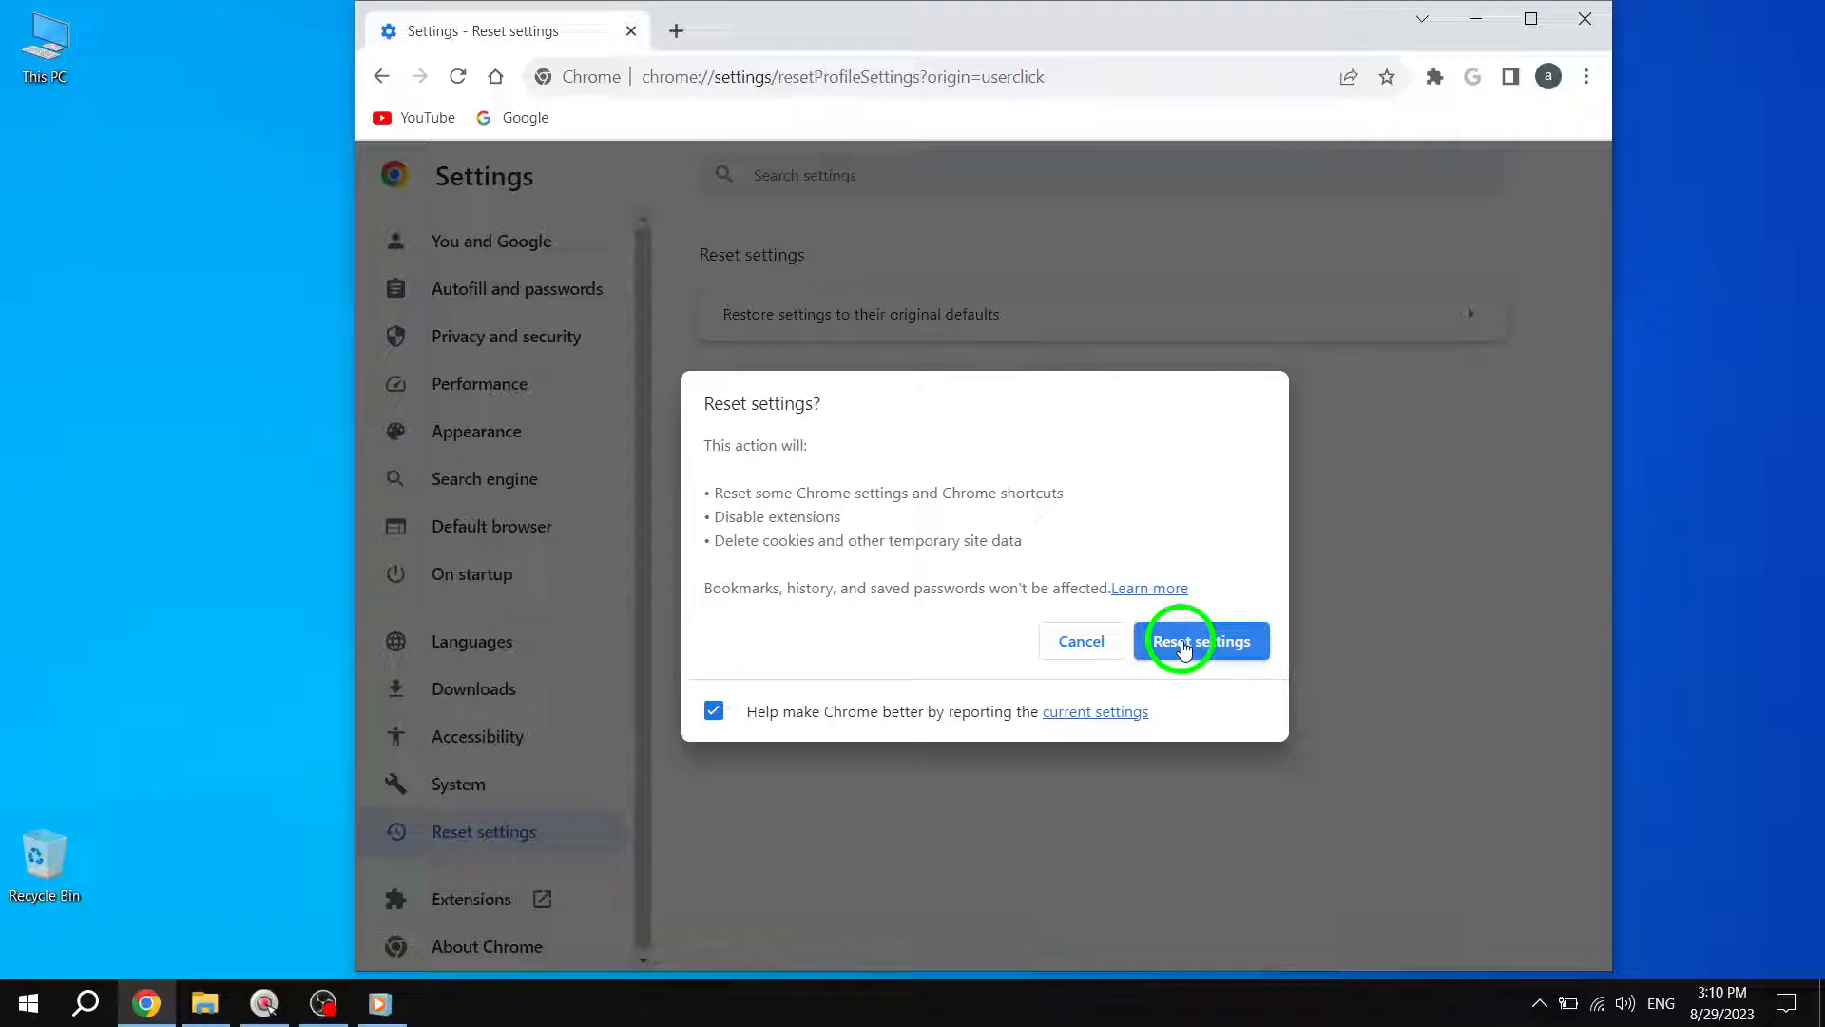
{"action": "mouse_move", "coordinate": [984, 656]}
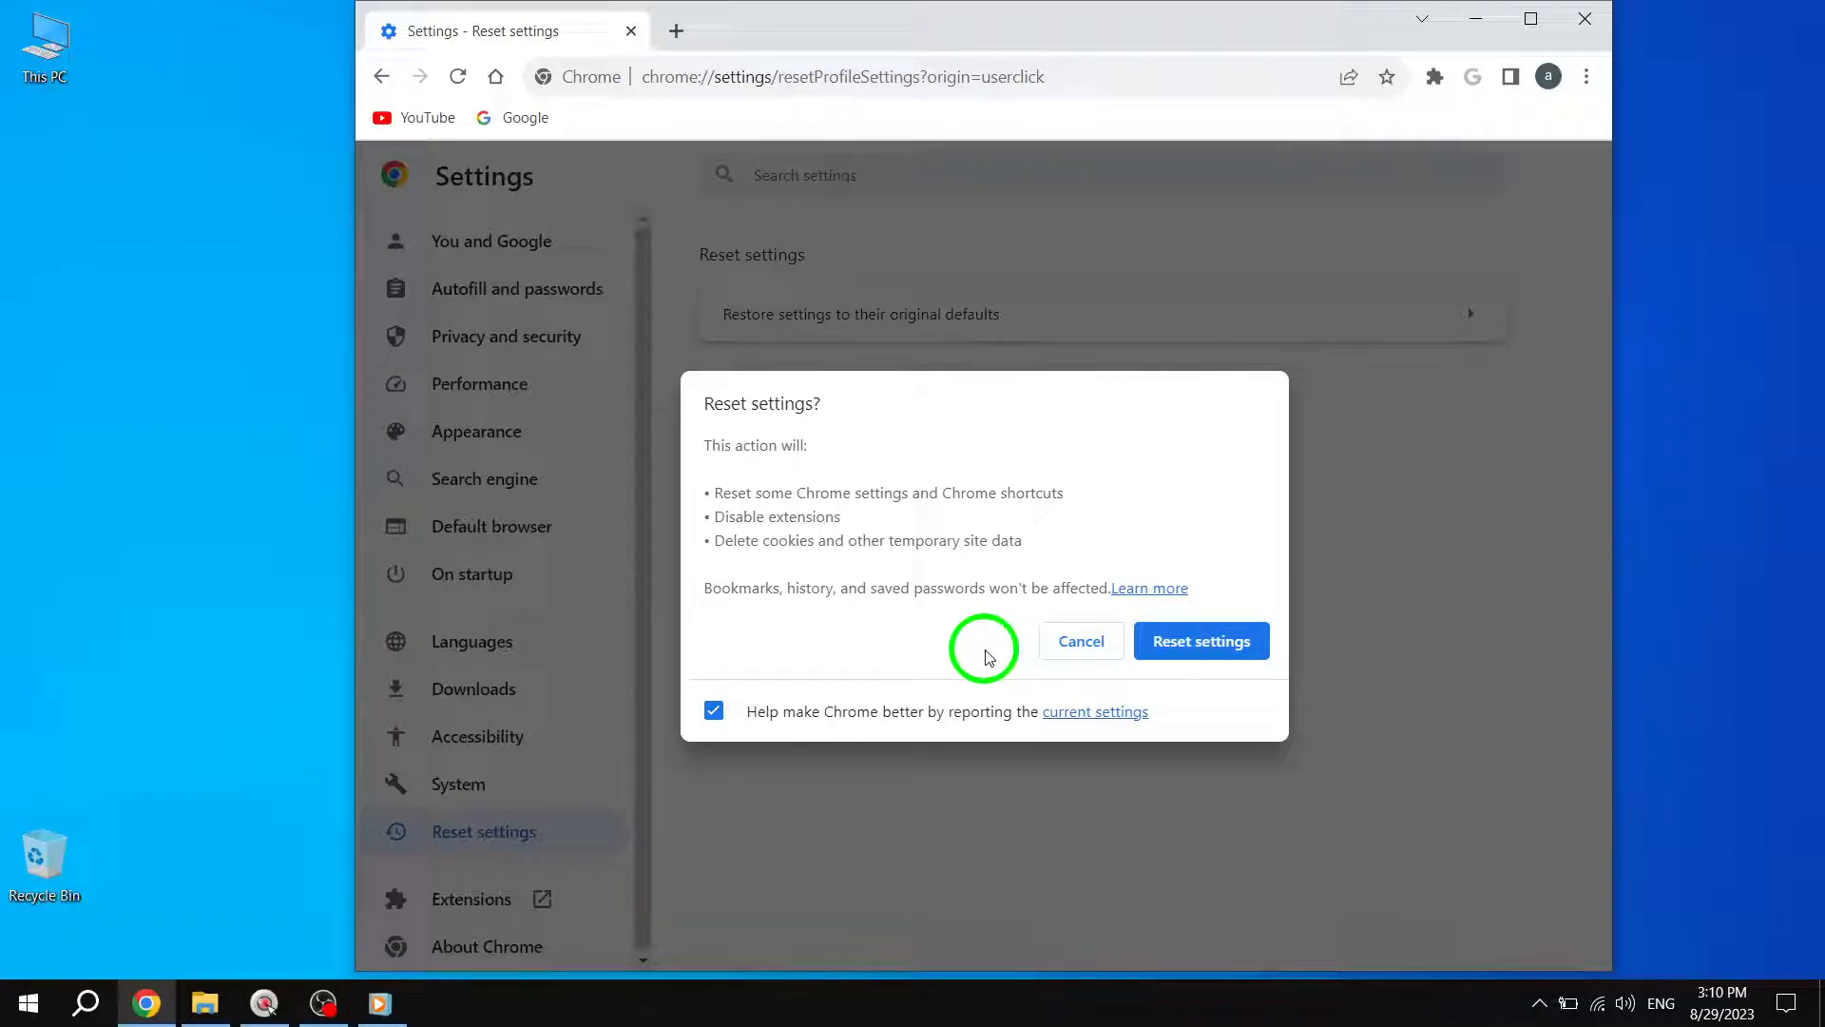